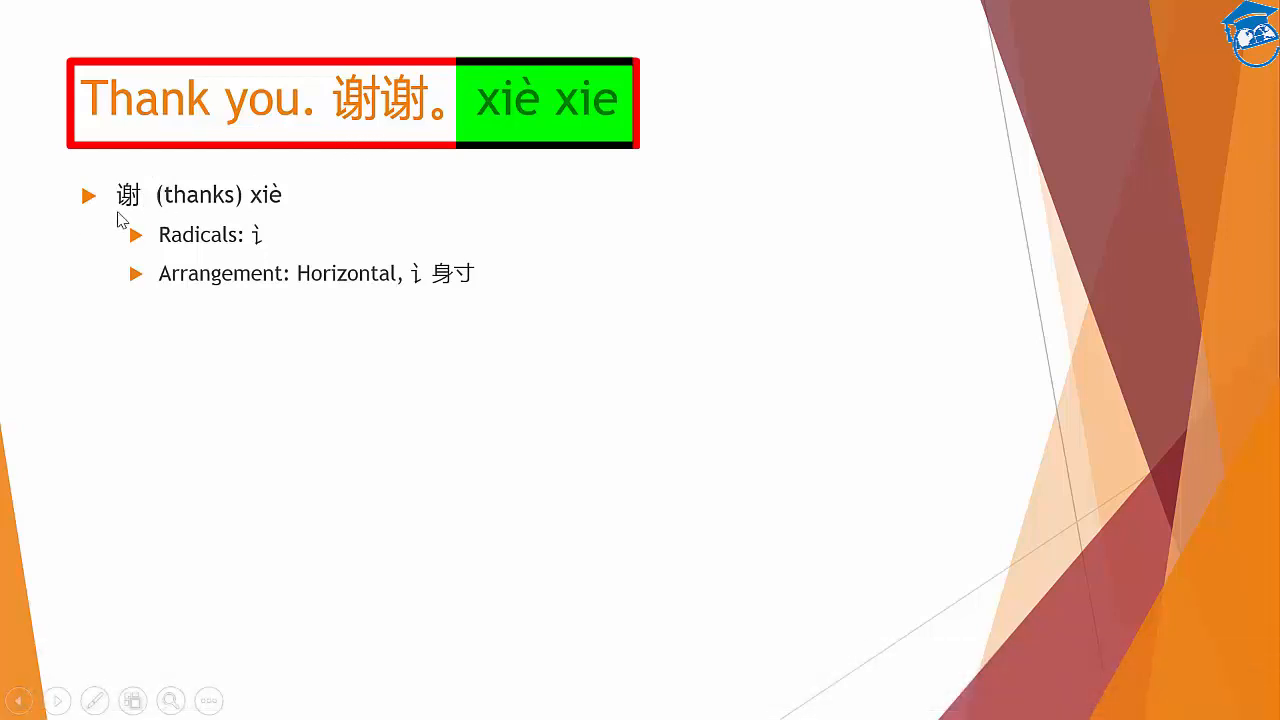
mouse_move(165, 213)
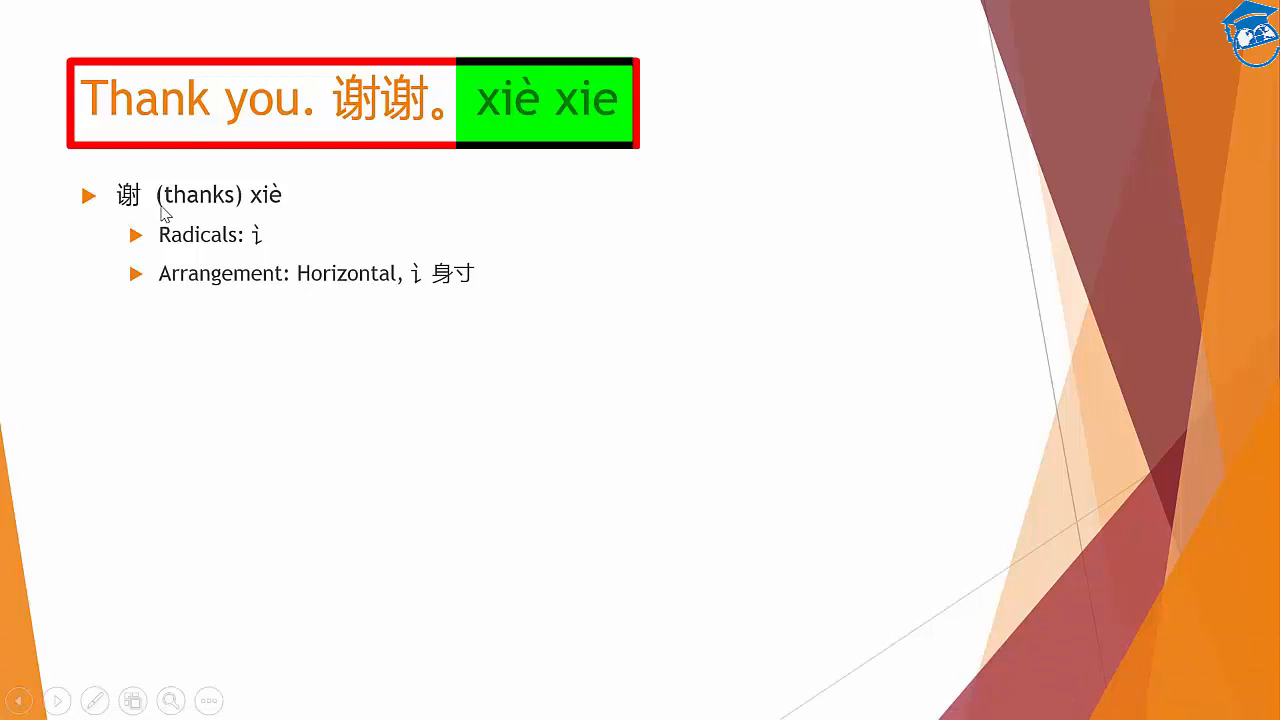
mouse_move(200, 218)
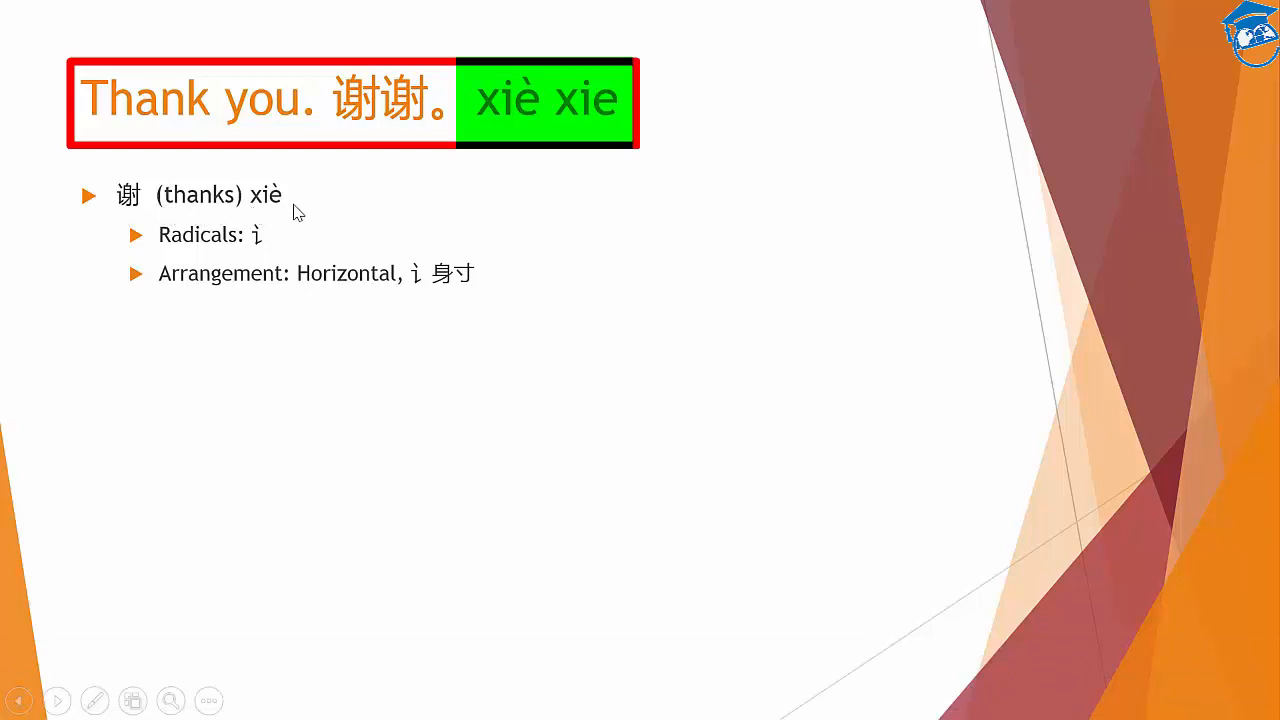
mouse_move(425, 195)
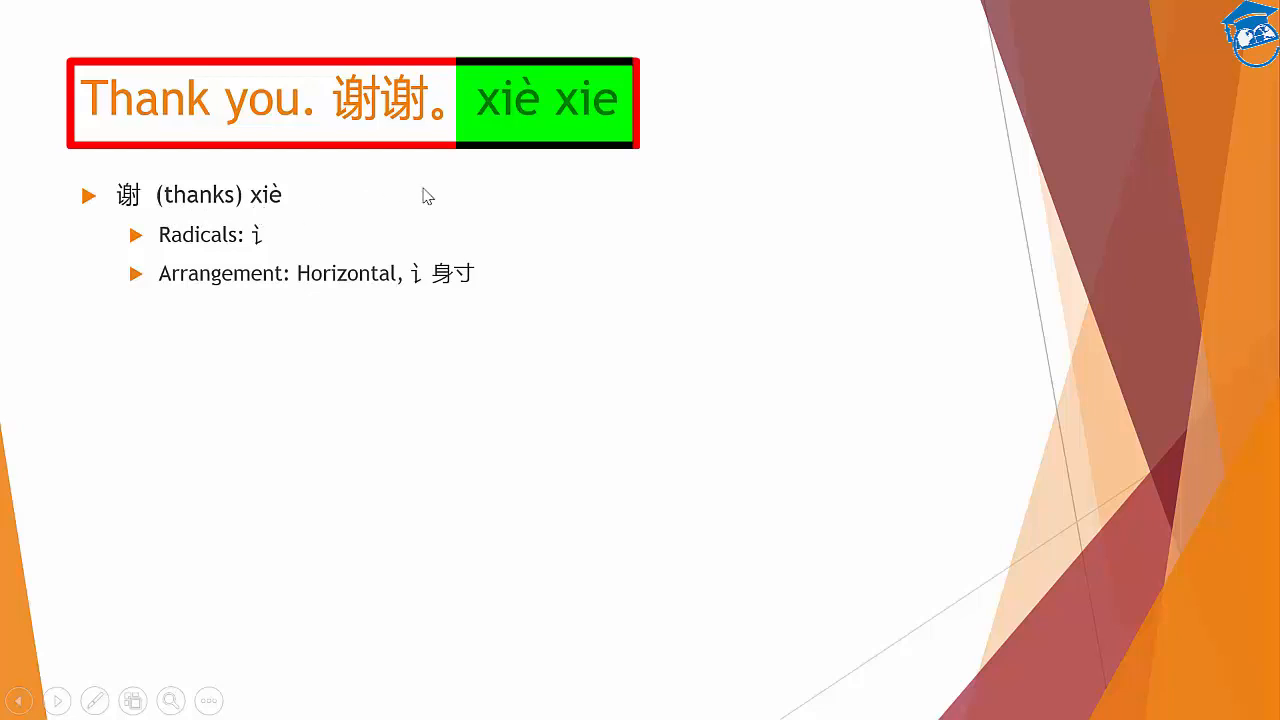
mouse_move(645, 128)
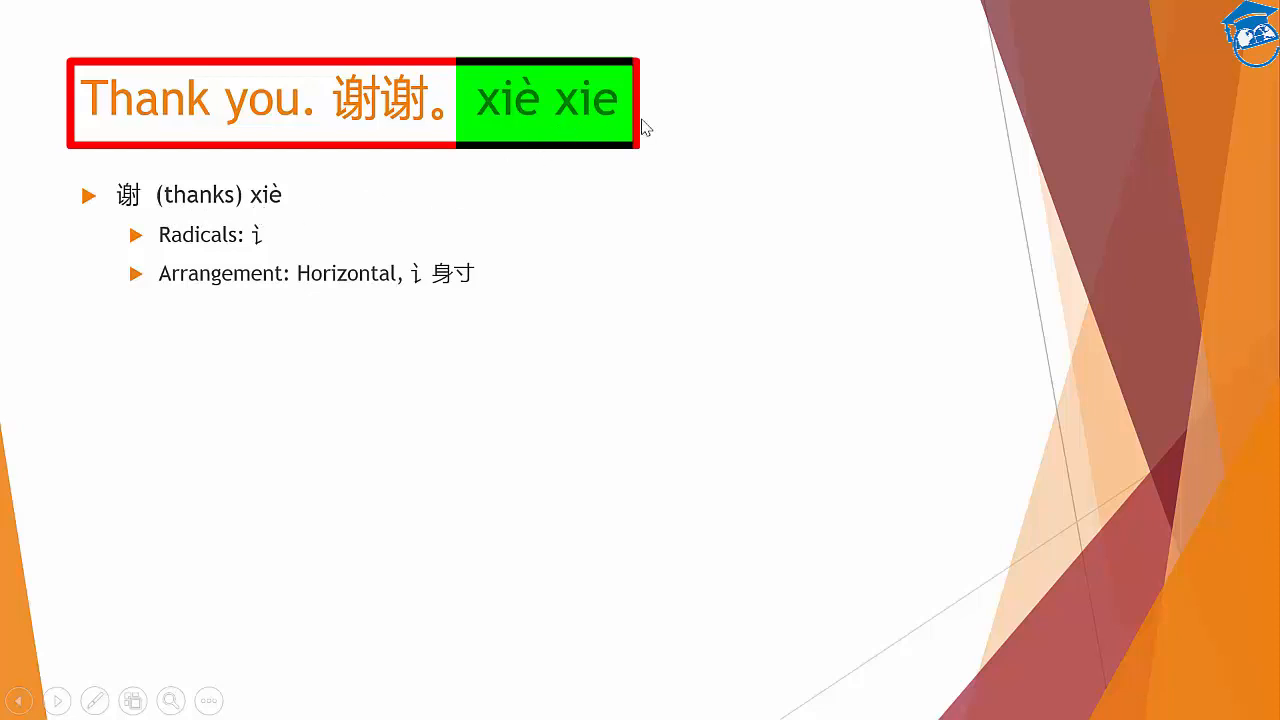
mouse_move(603, 130)
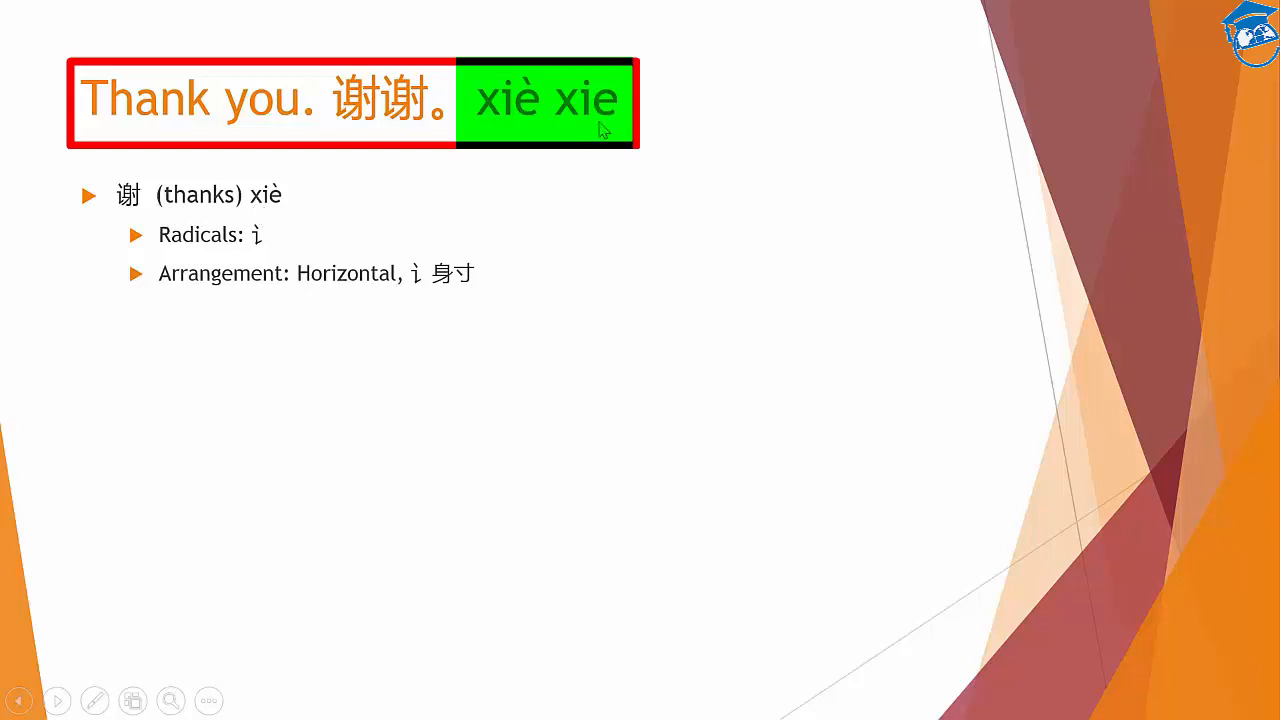
mouse_move(590, 132)
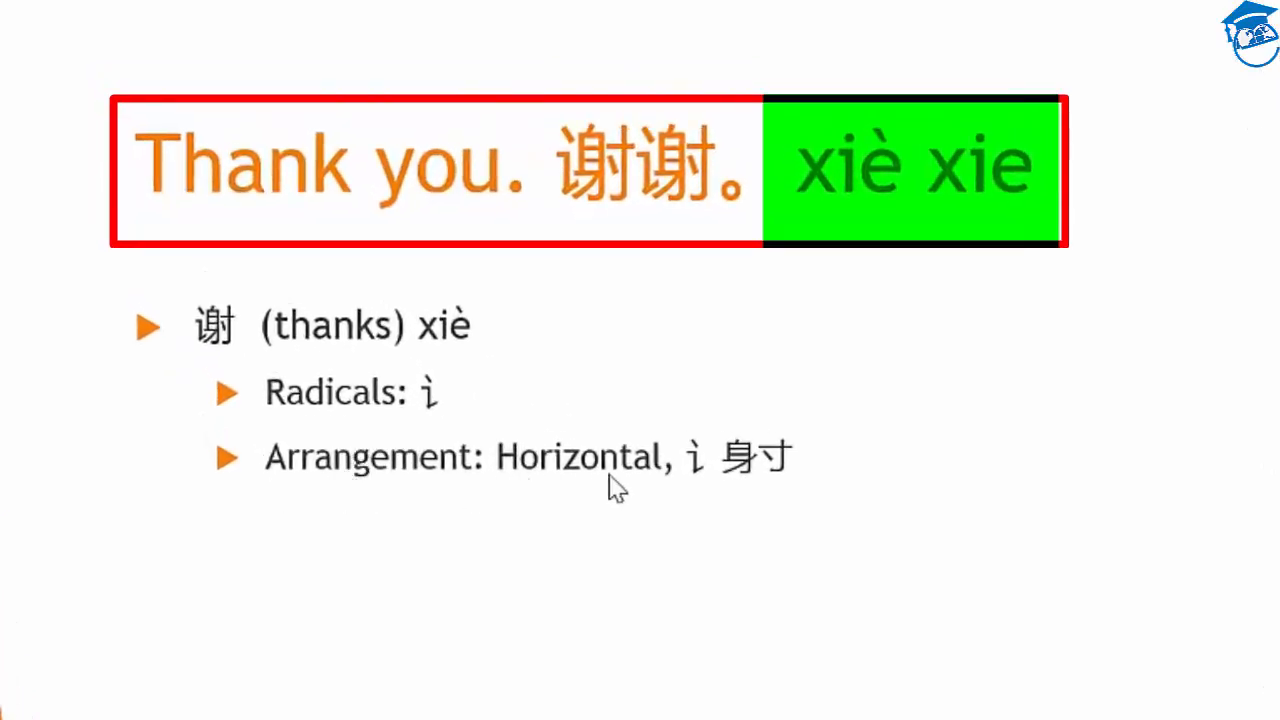
mouse_move(745, 490)
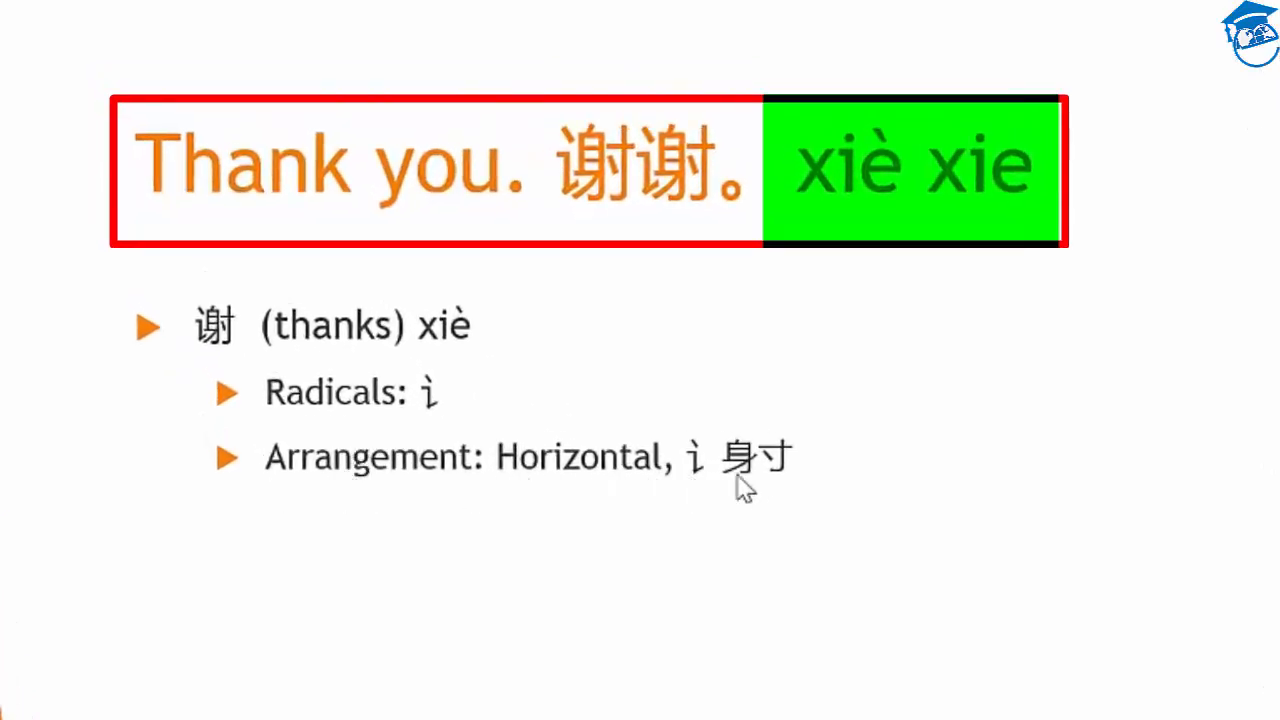
mouse_move(730, 500)
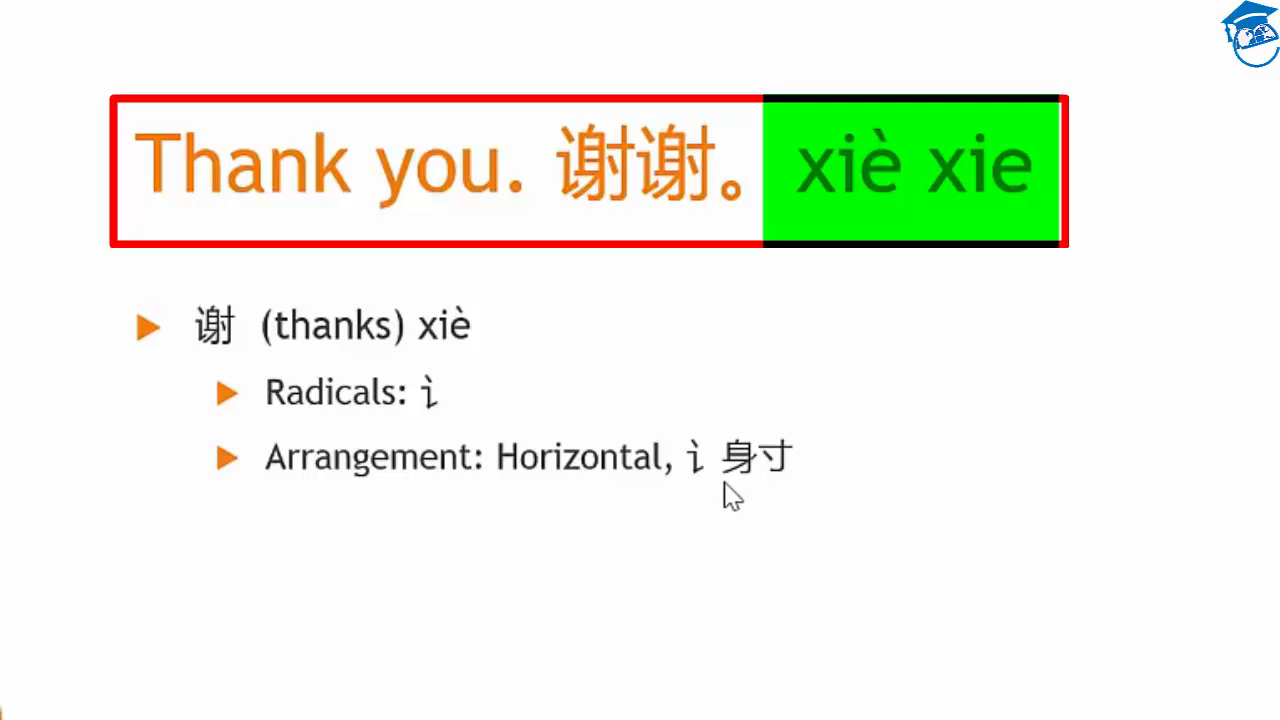
mouse_move(810, 512)
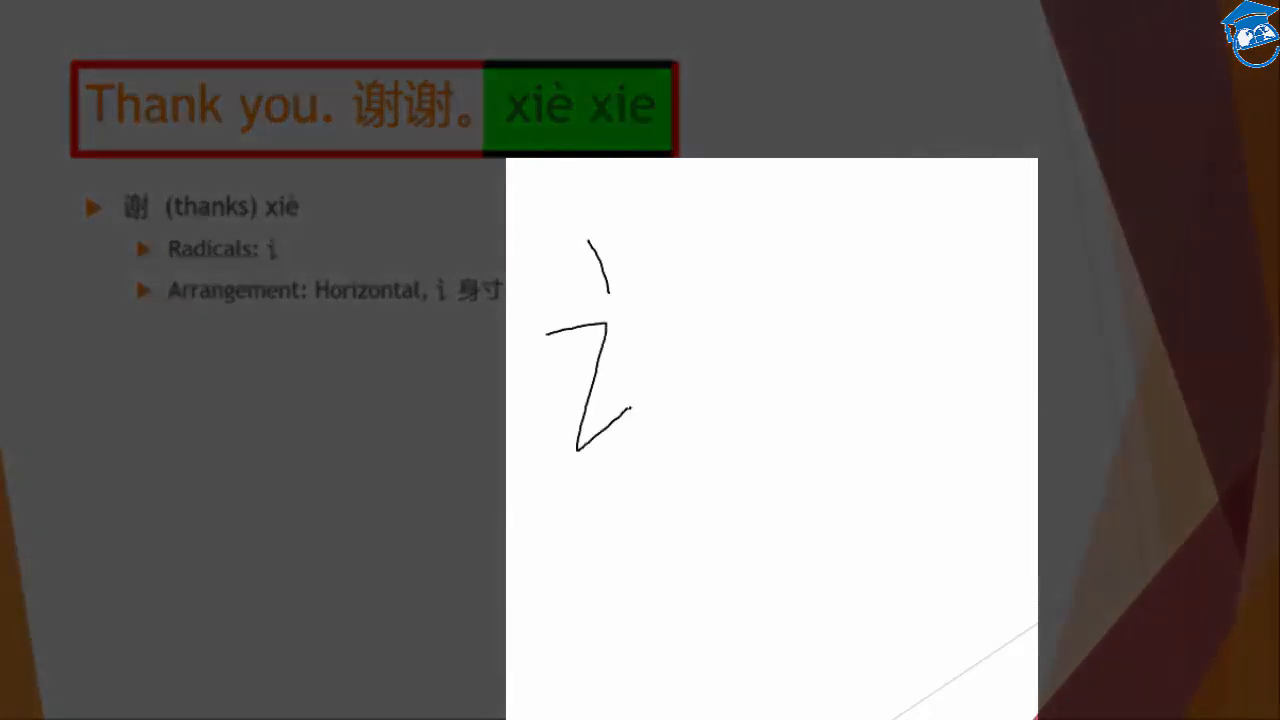
Step: Handwrite the character 身 stroke by stroke in pen ink
drag(660, 210, 735, 155)
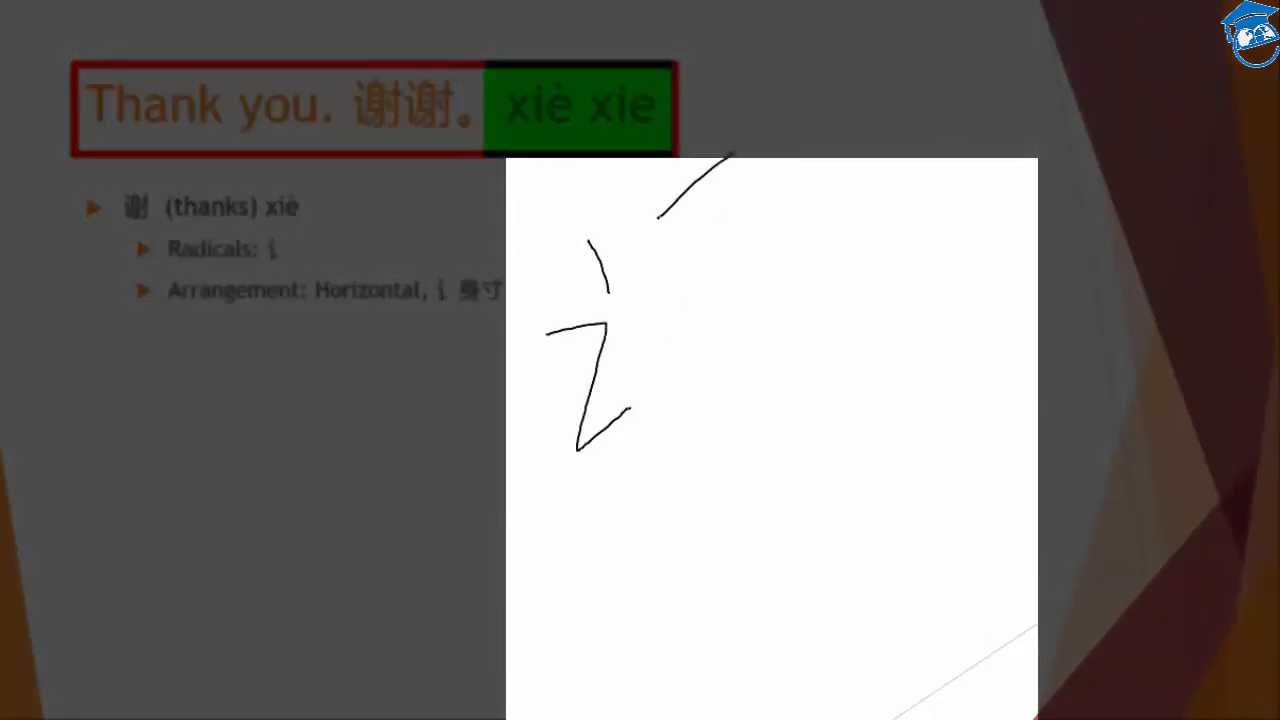
drag(658, 215, 658, 345)
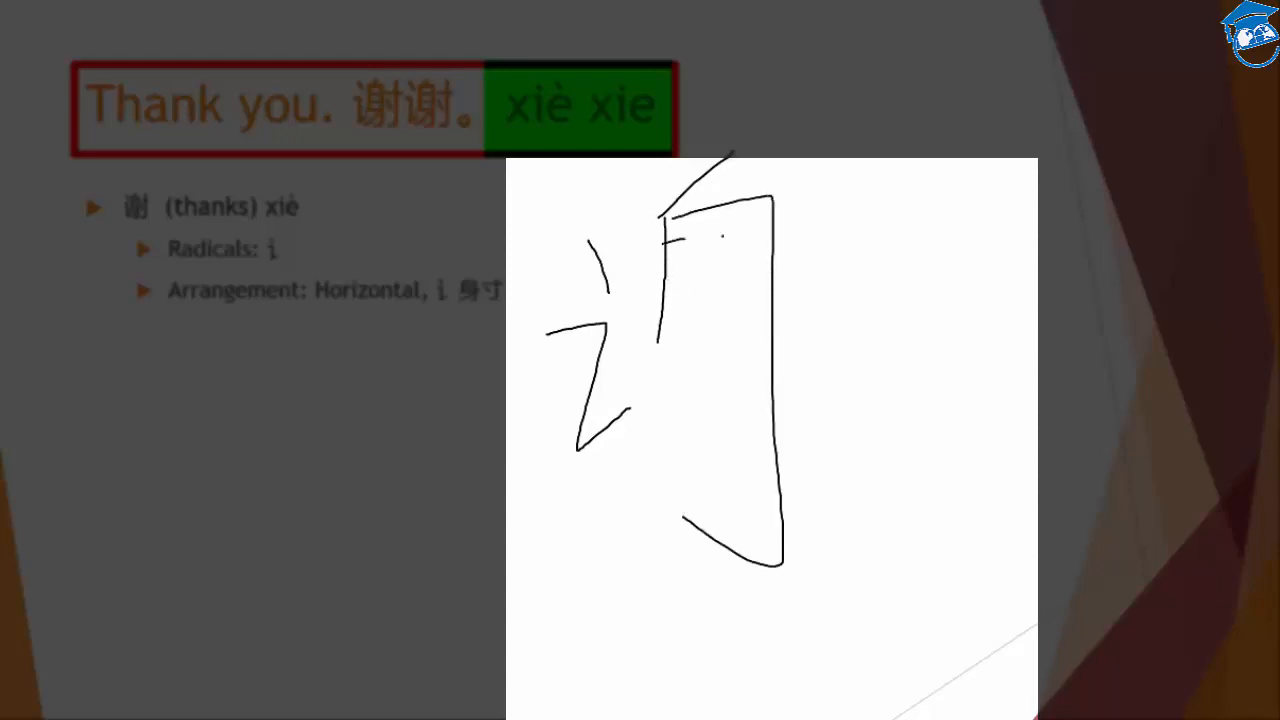
drag(680, 240, 730, 295)
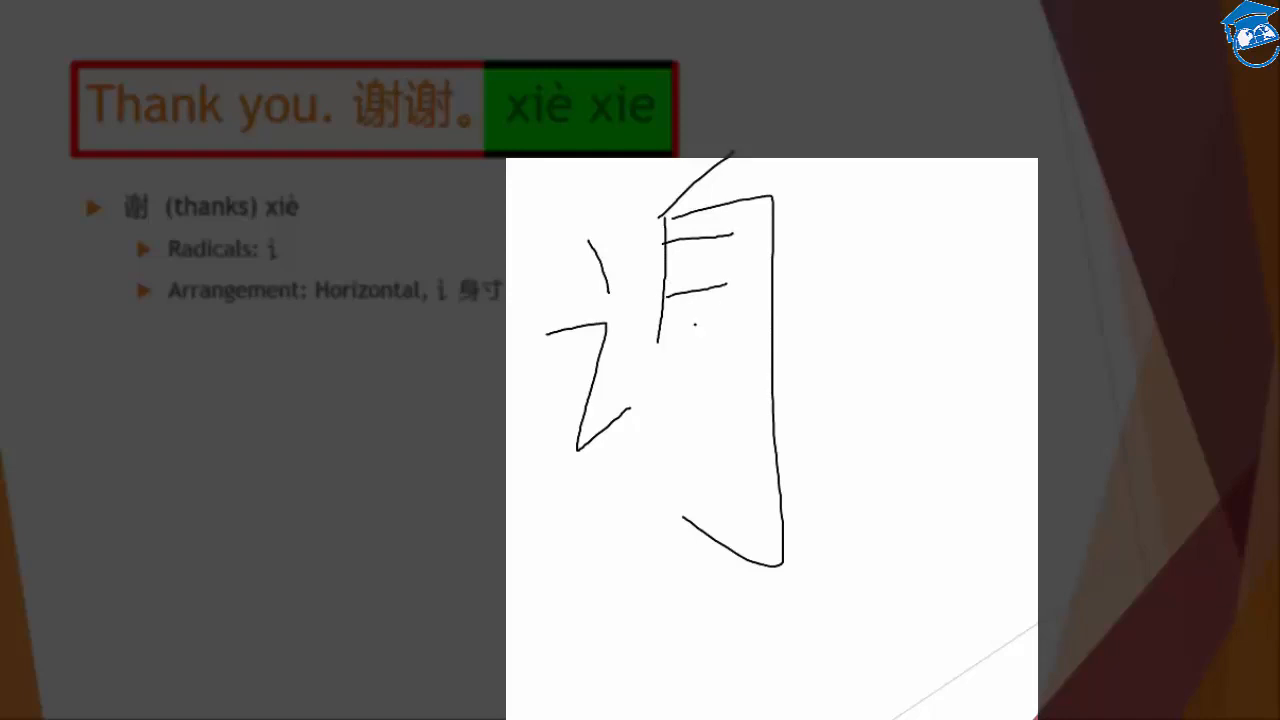
drag(625, 352, 770, 340)
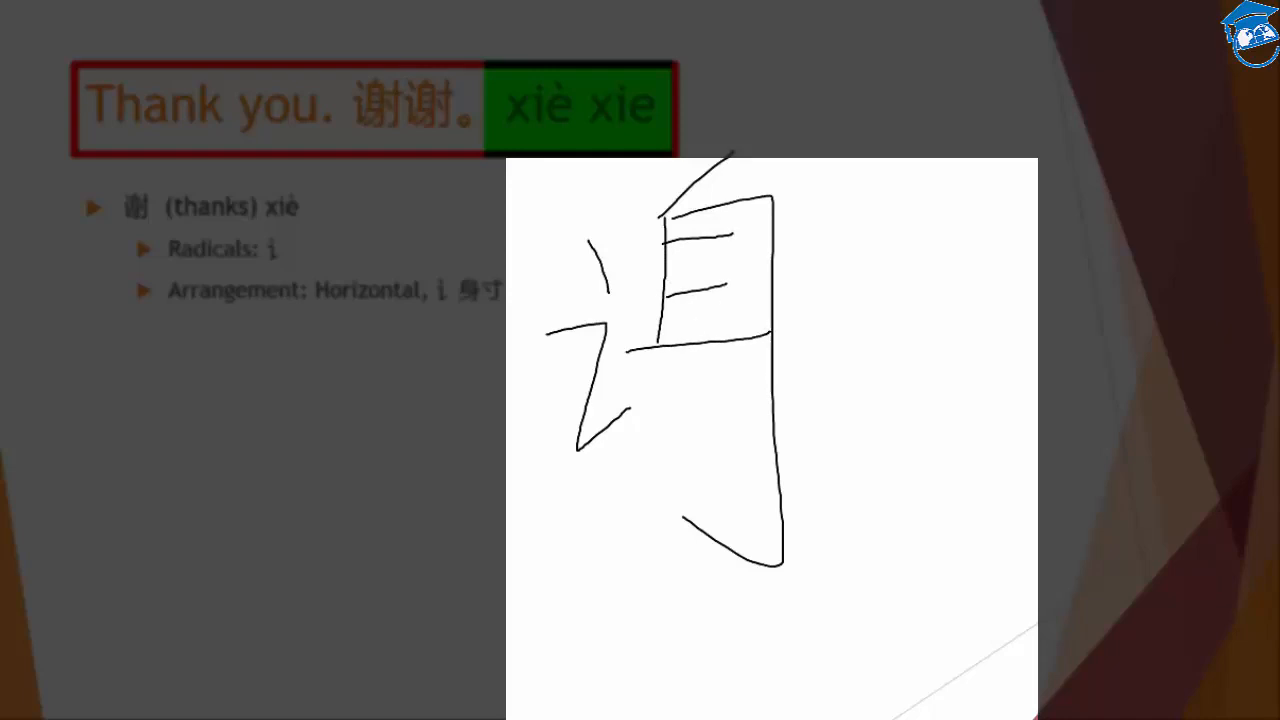
drag(638, 470, 778, 330)
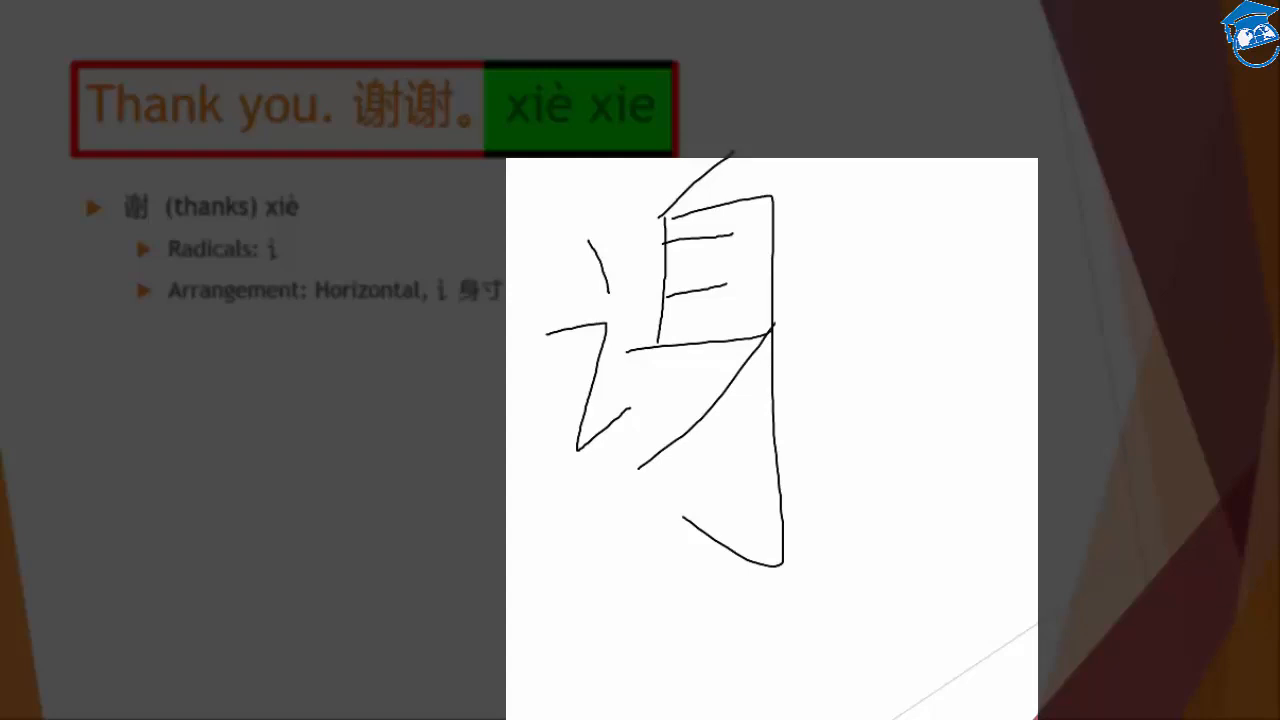
drag(918, 145, 943, 535)
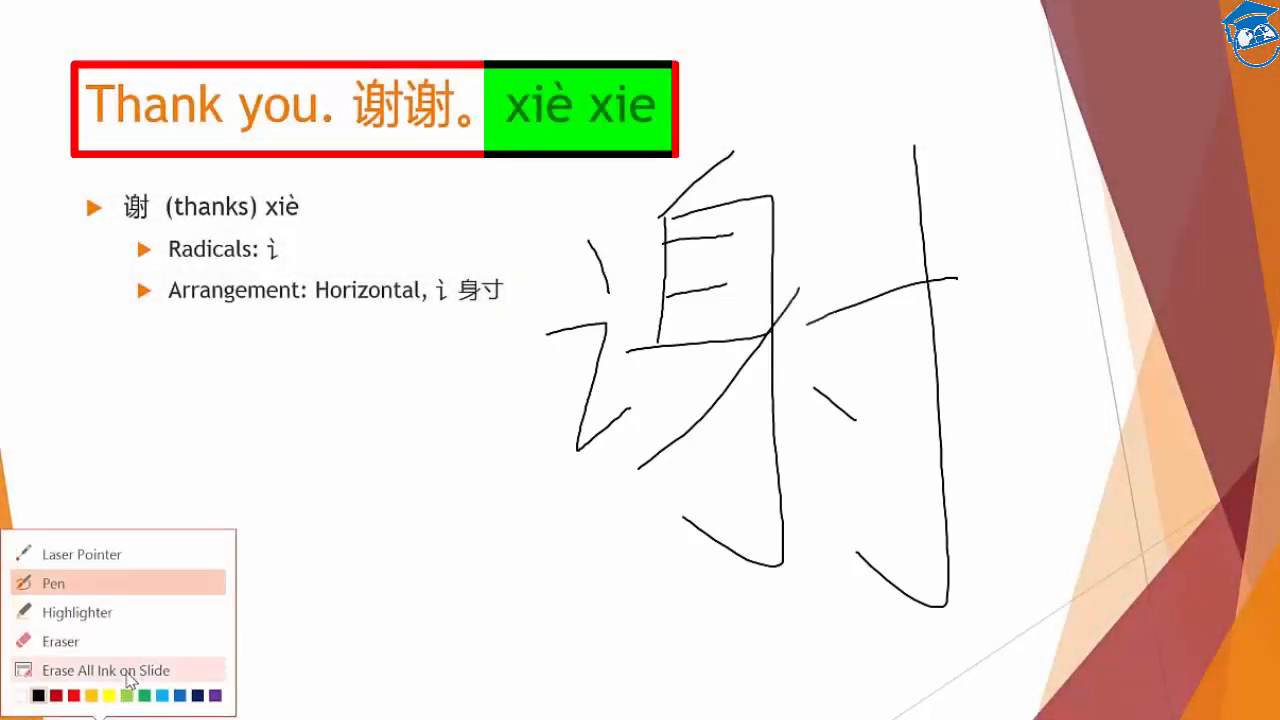
Step: Clear the ink, move to the Many thanks slide, and emphasise the 多 bullet
click(106, 670)
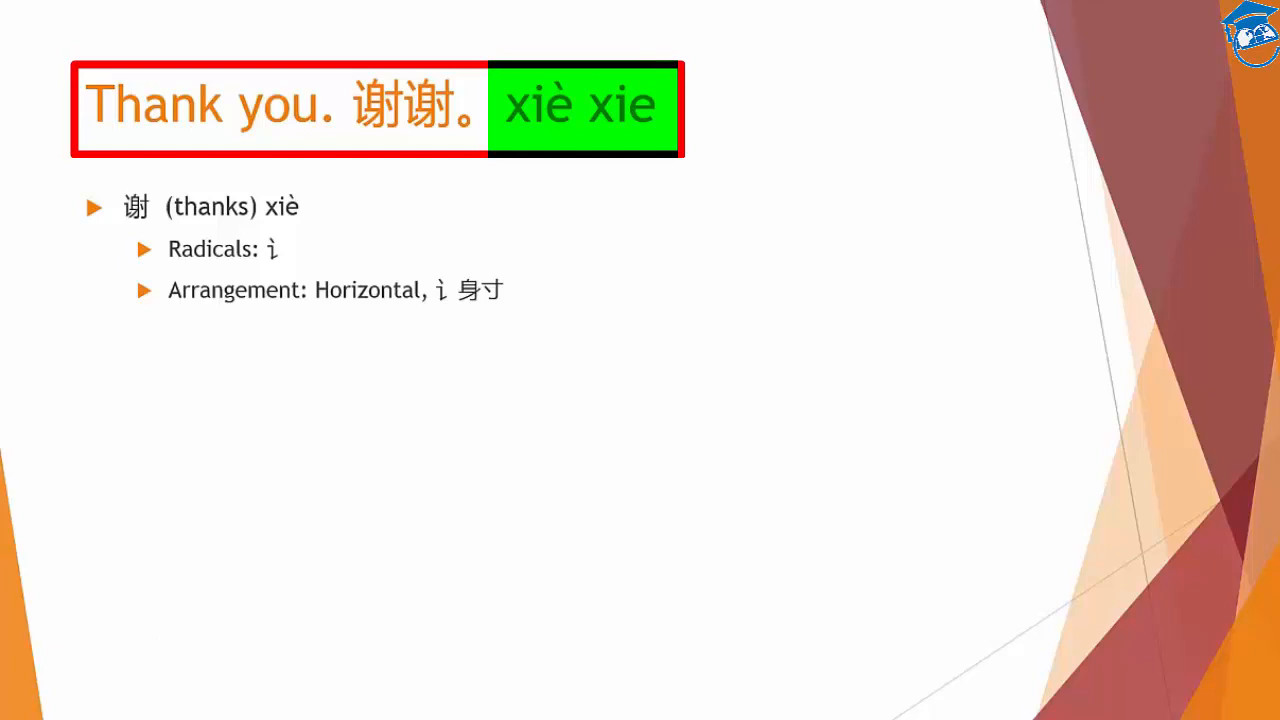
key(right)
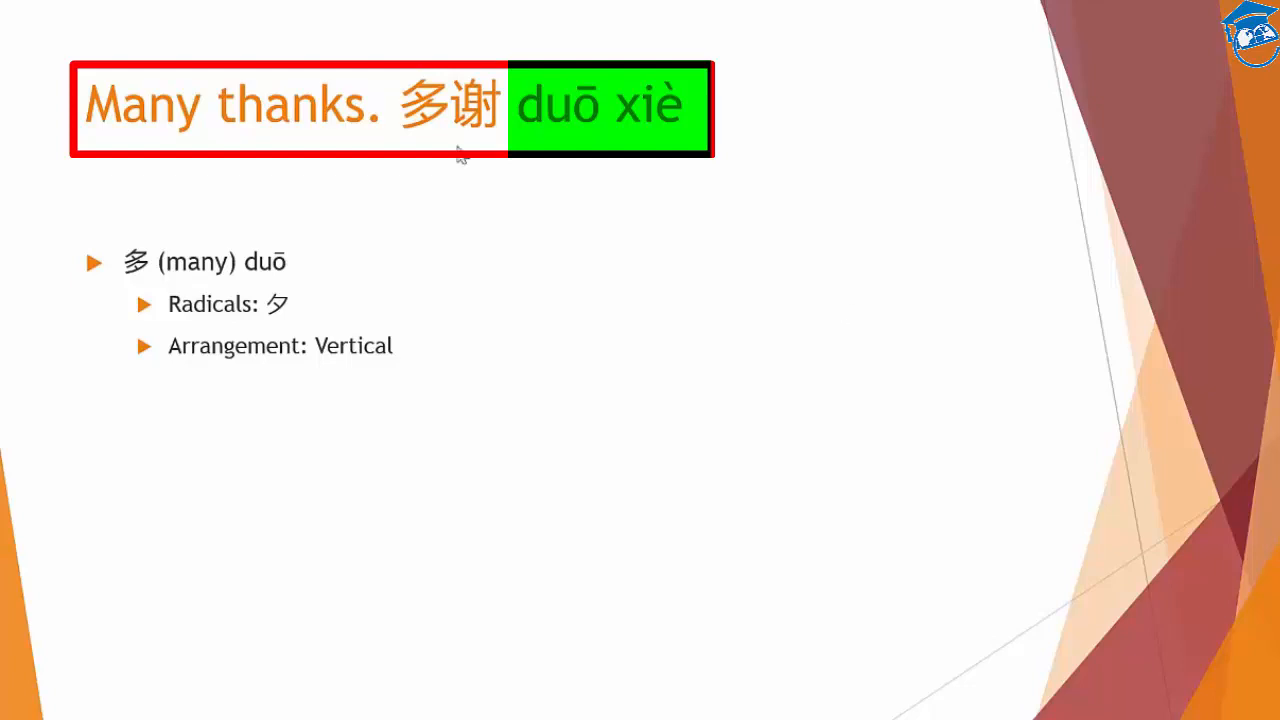
mouse_move(456, 148)
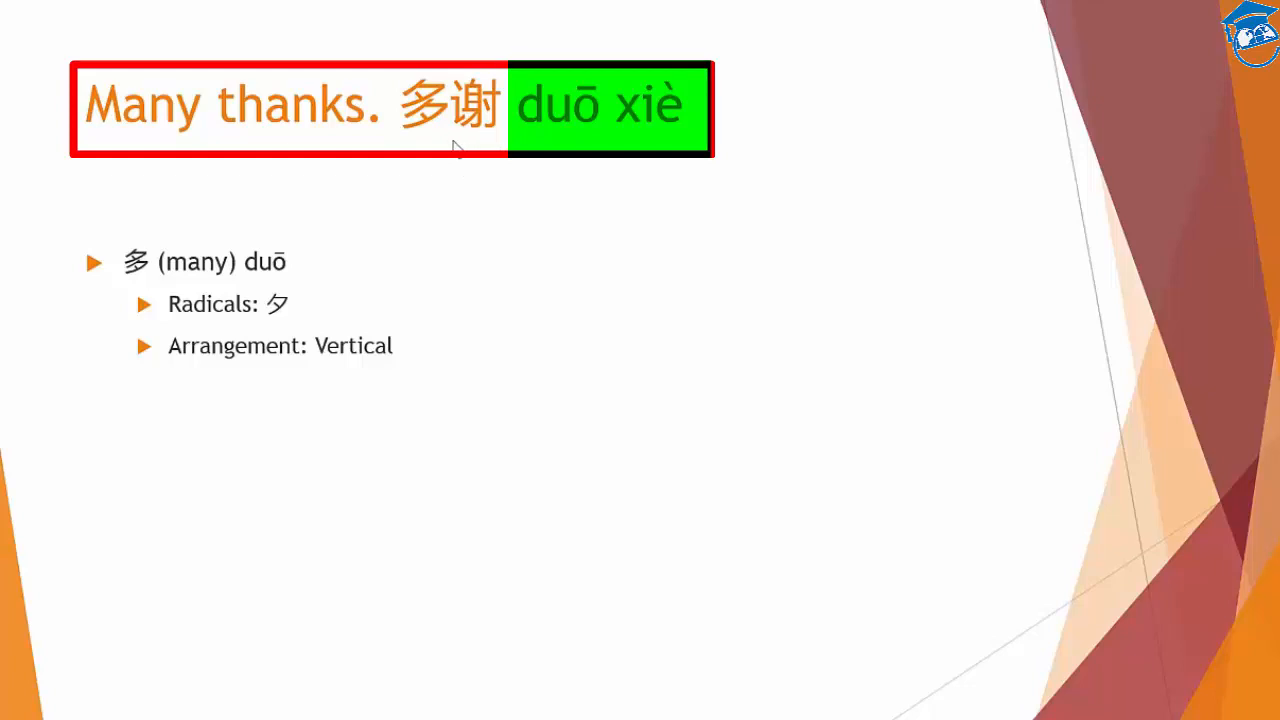
mouse_move(242, 252)
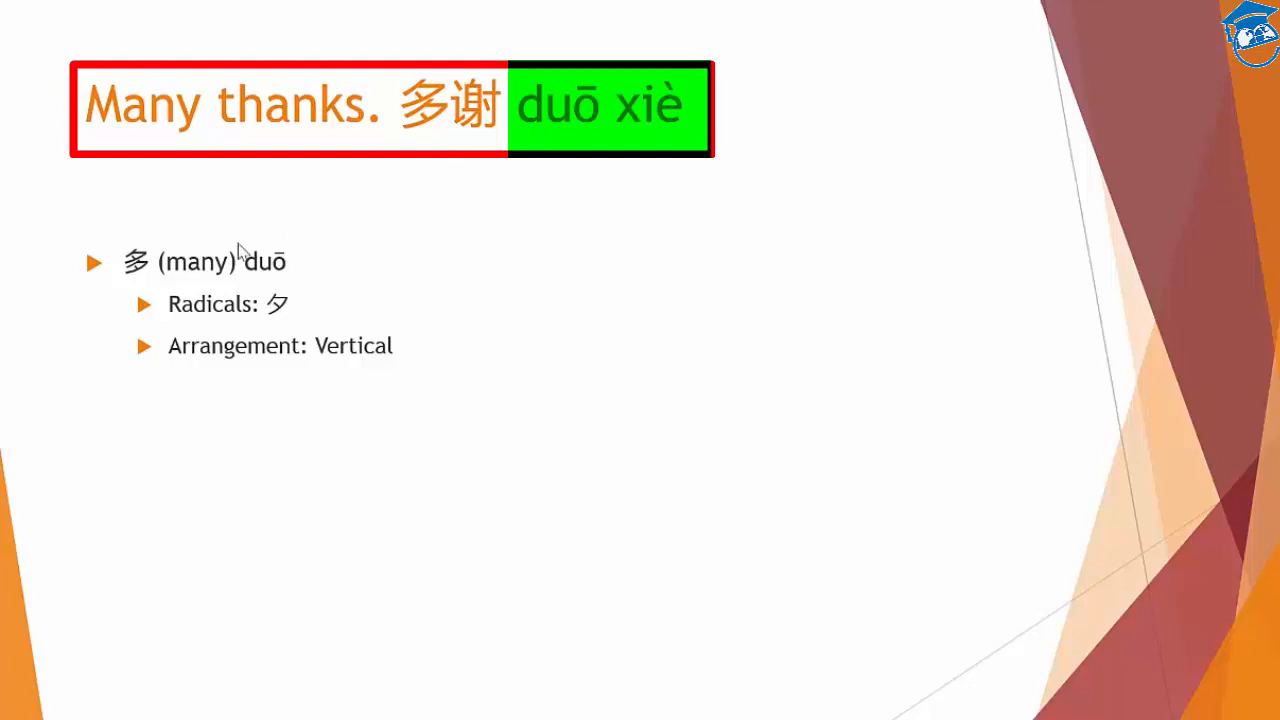
click(200, 262)
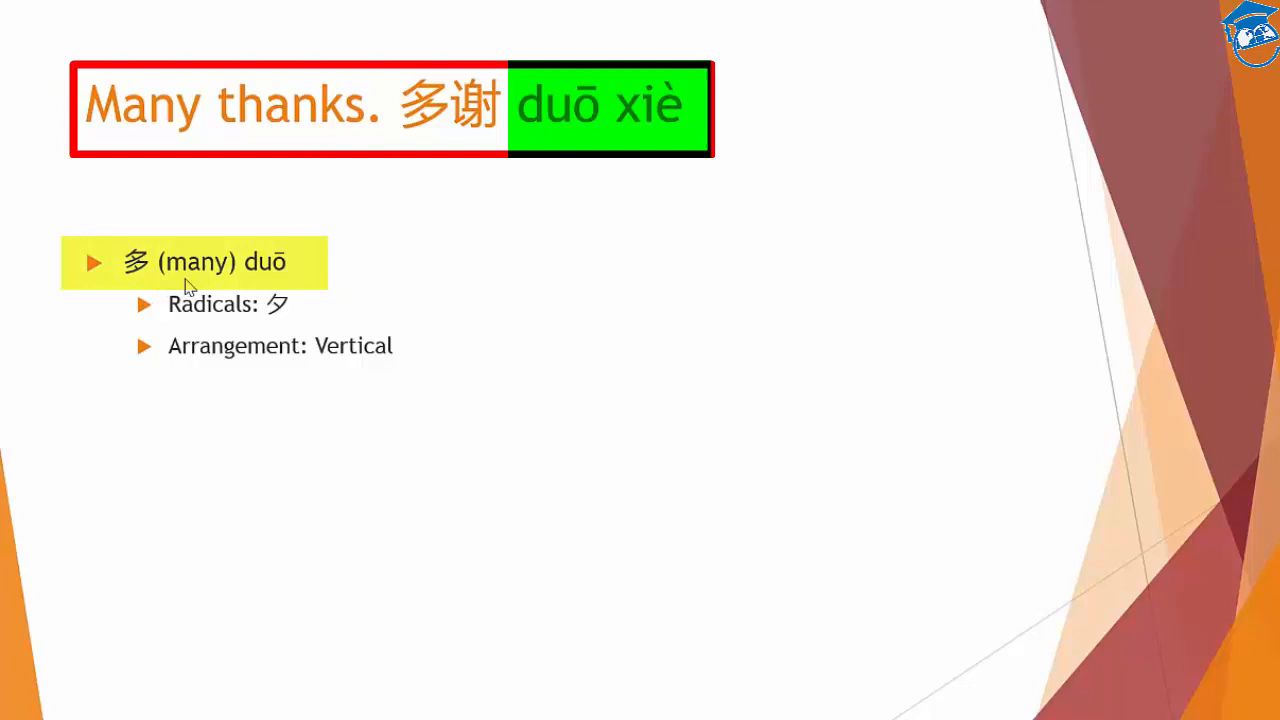
mouse_move(280, 283)
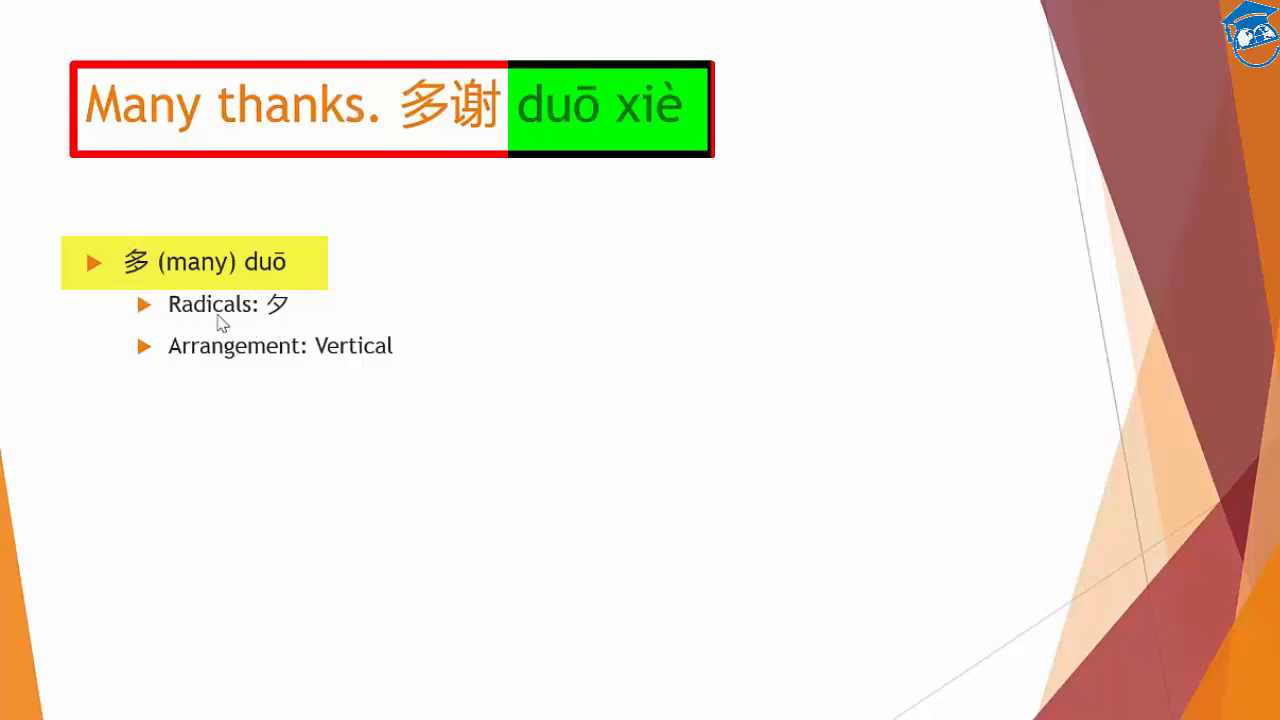
mouse_move(293, 326)
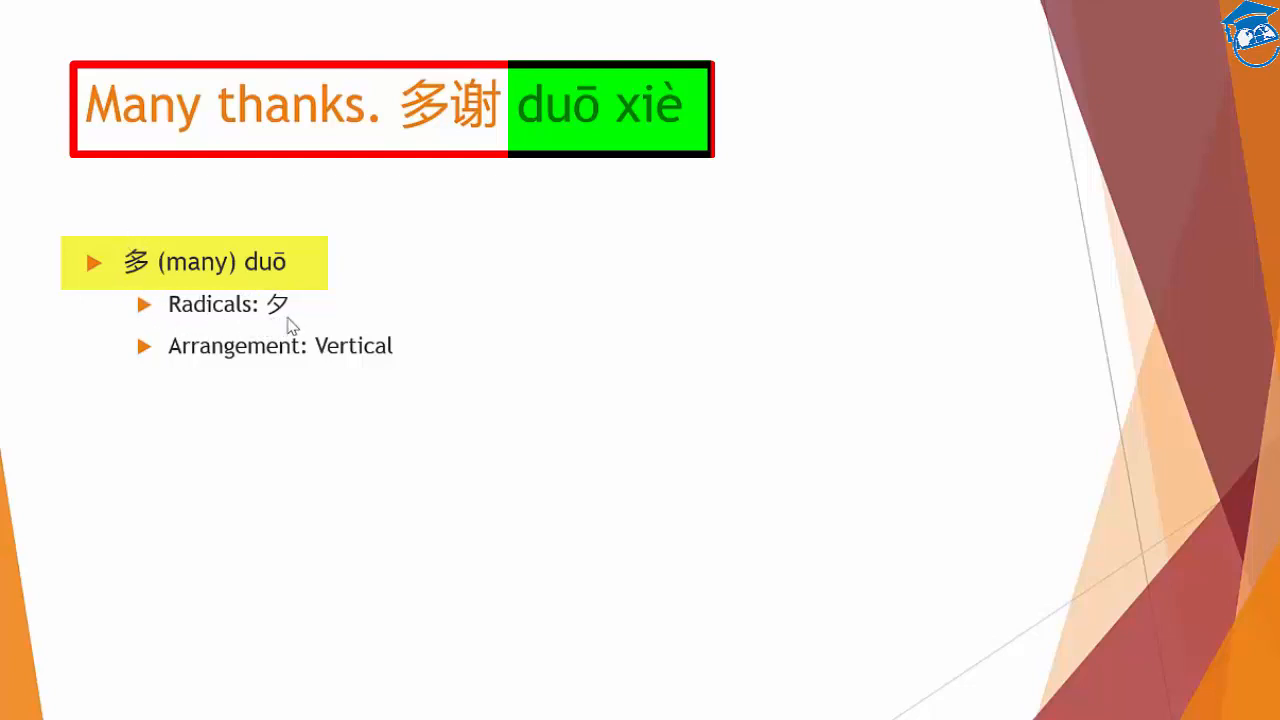
mouse_move(288, 373)
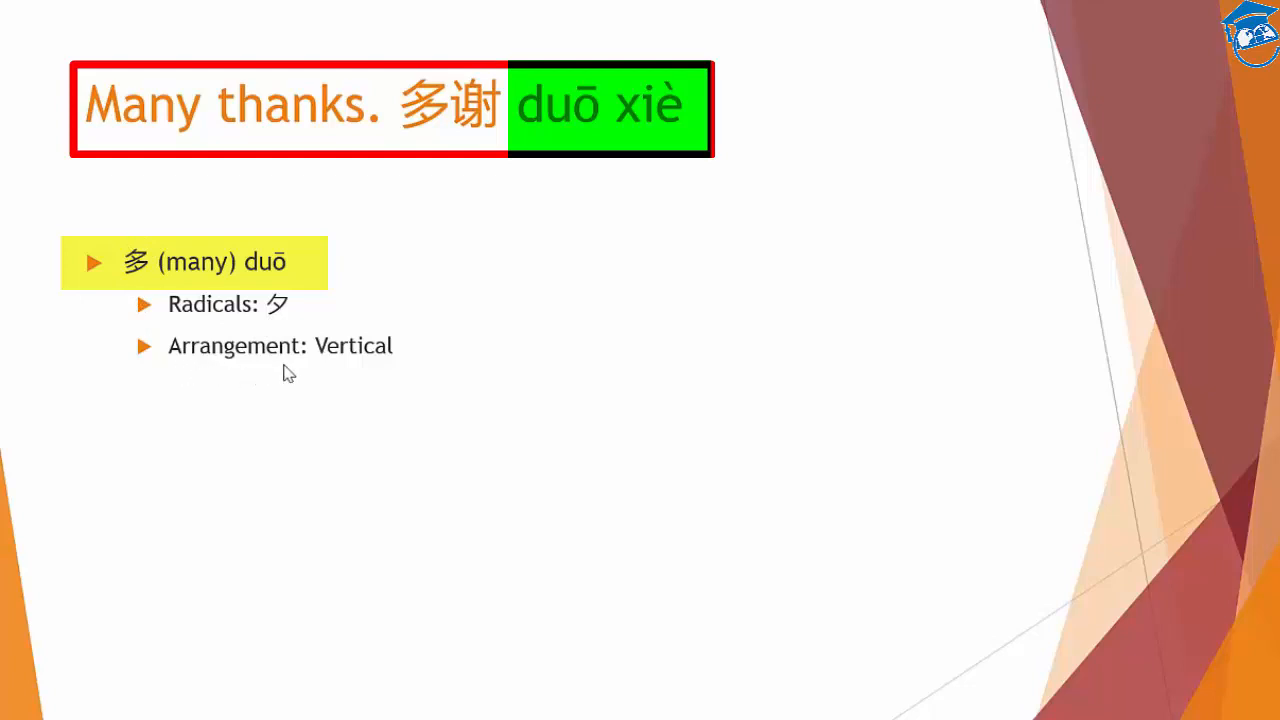
mouse_move(316, 365)
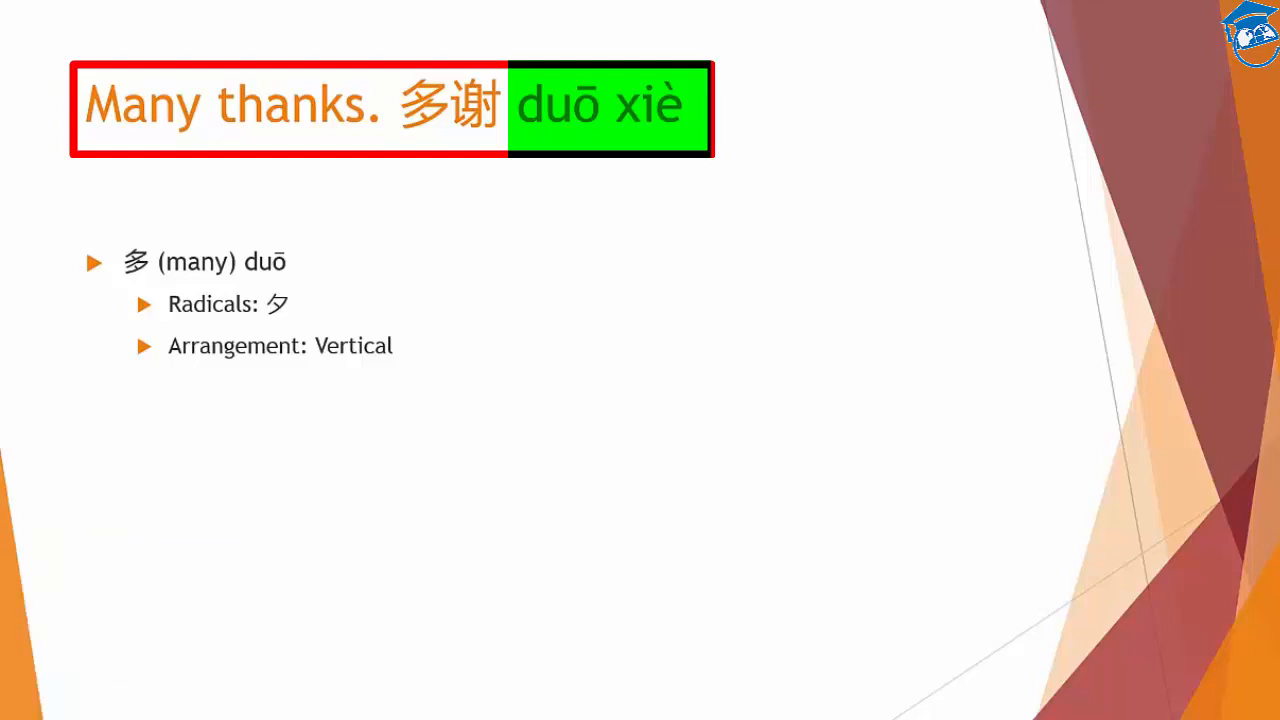
Step: Go to the You're welcome 别客气 slide and handwrite 别 in ink
key(Right)
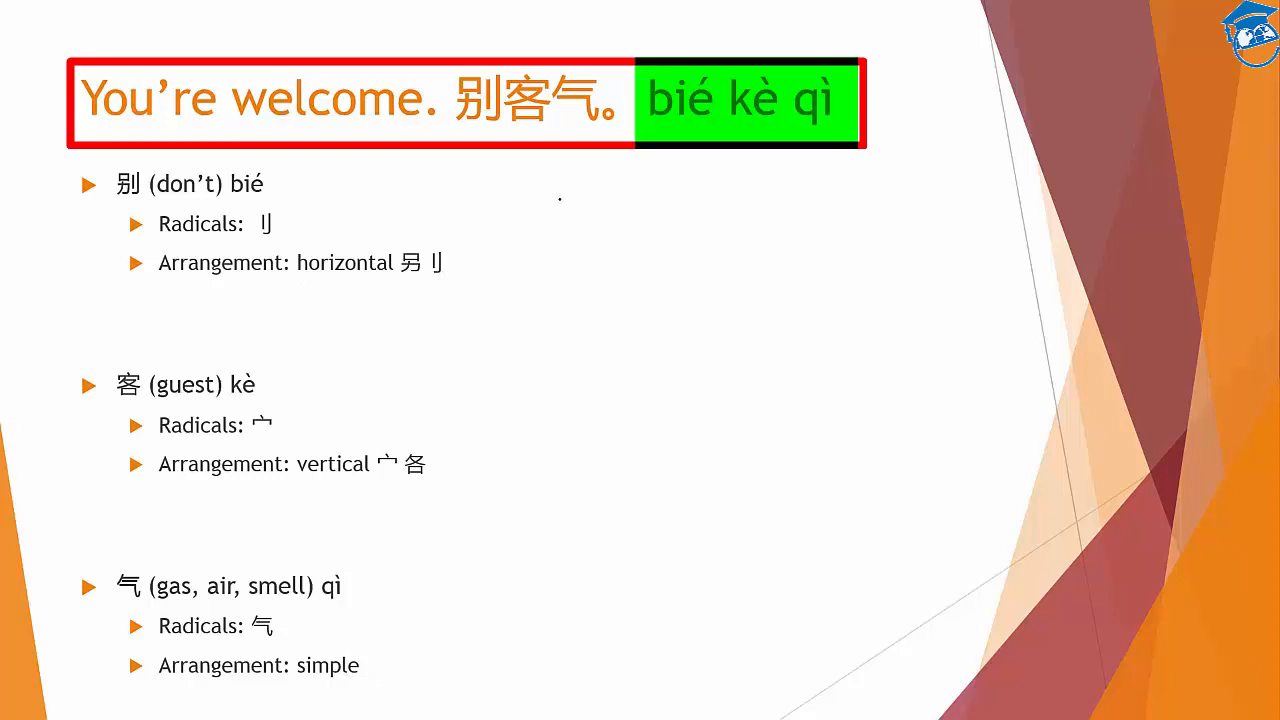
drag(573, 200, 570, 278)
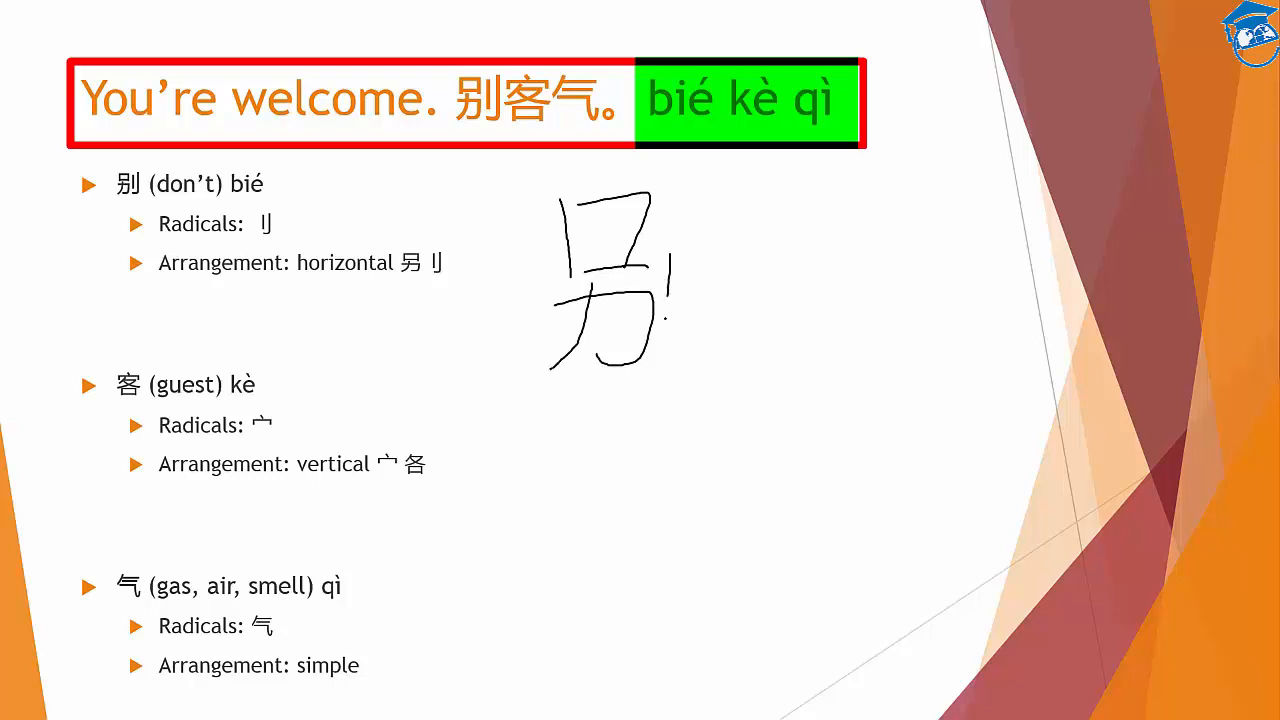
drag(700, 185, 700, 375)
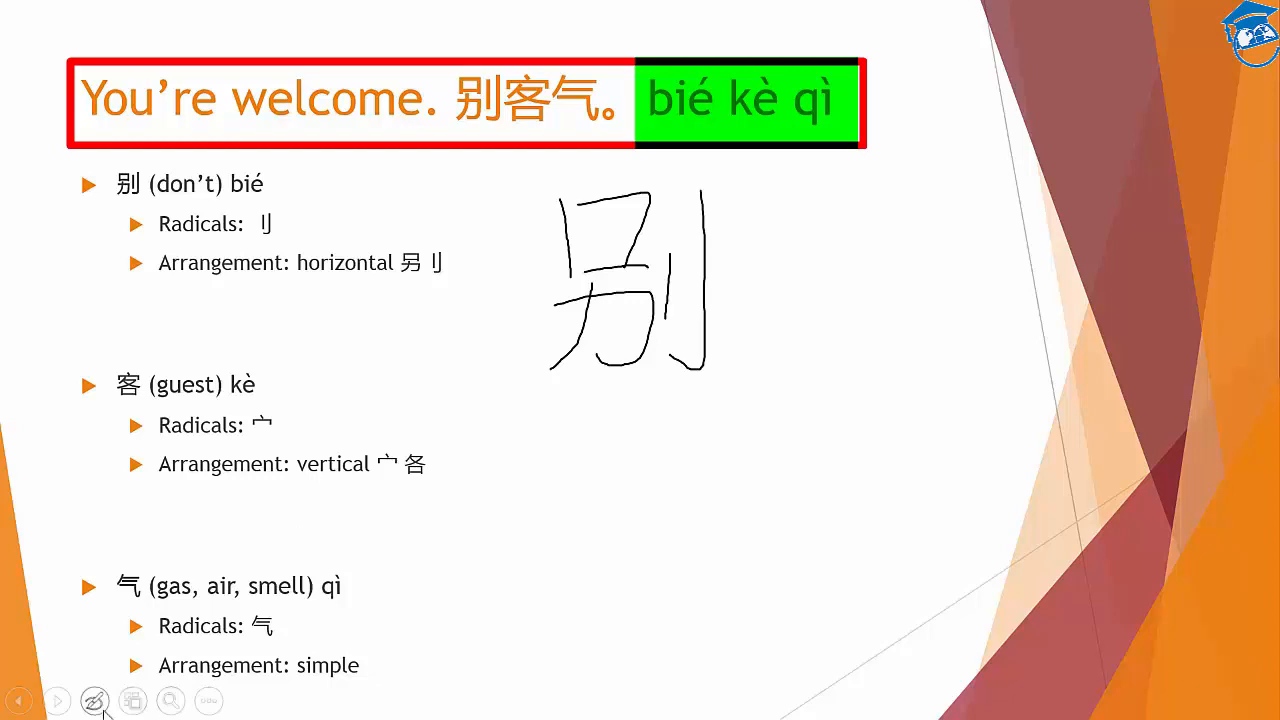
Step: Erase the inked 别 and handwrite 客 in two ink strokes
click(93, 700)
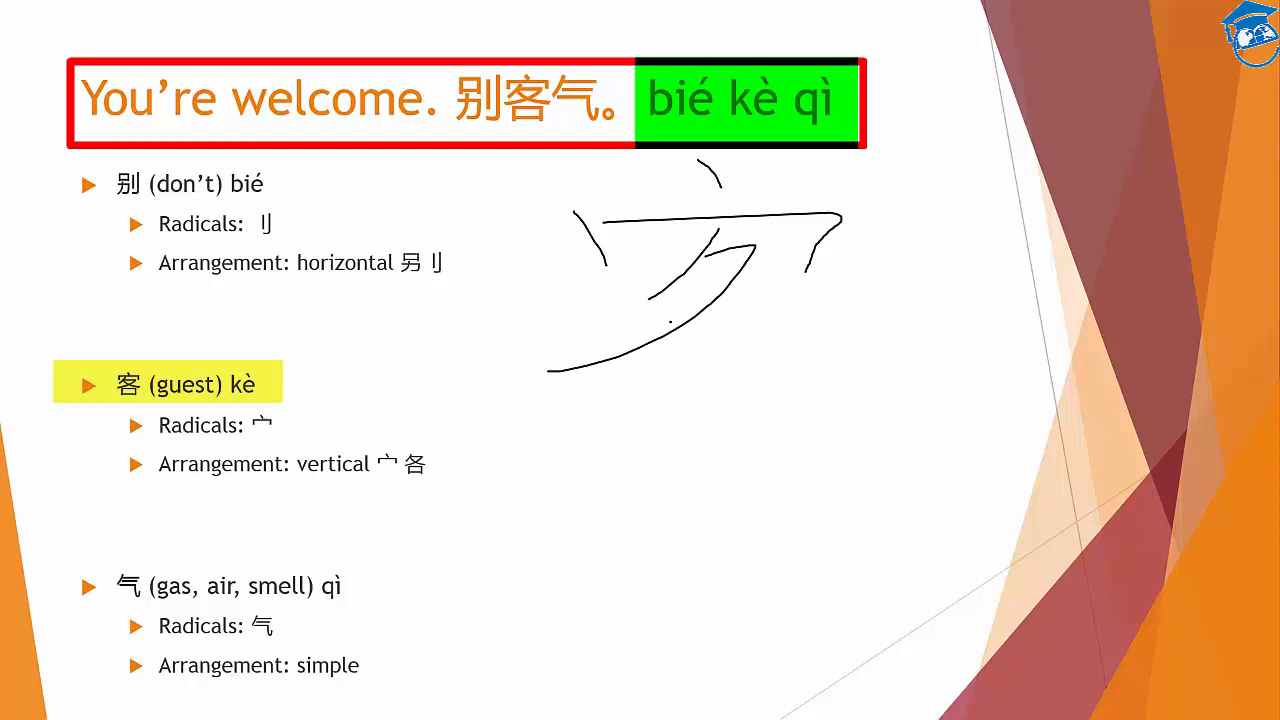
drag(685, 295, 820, 360)
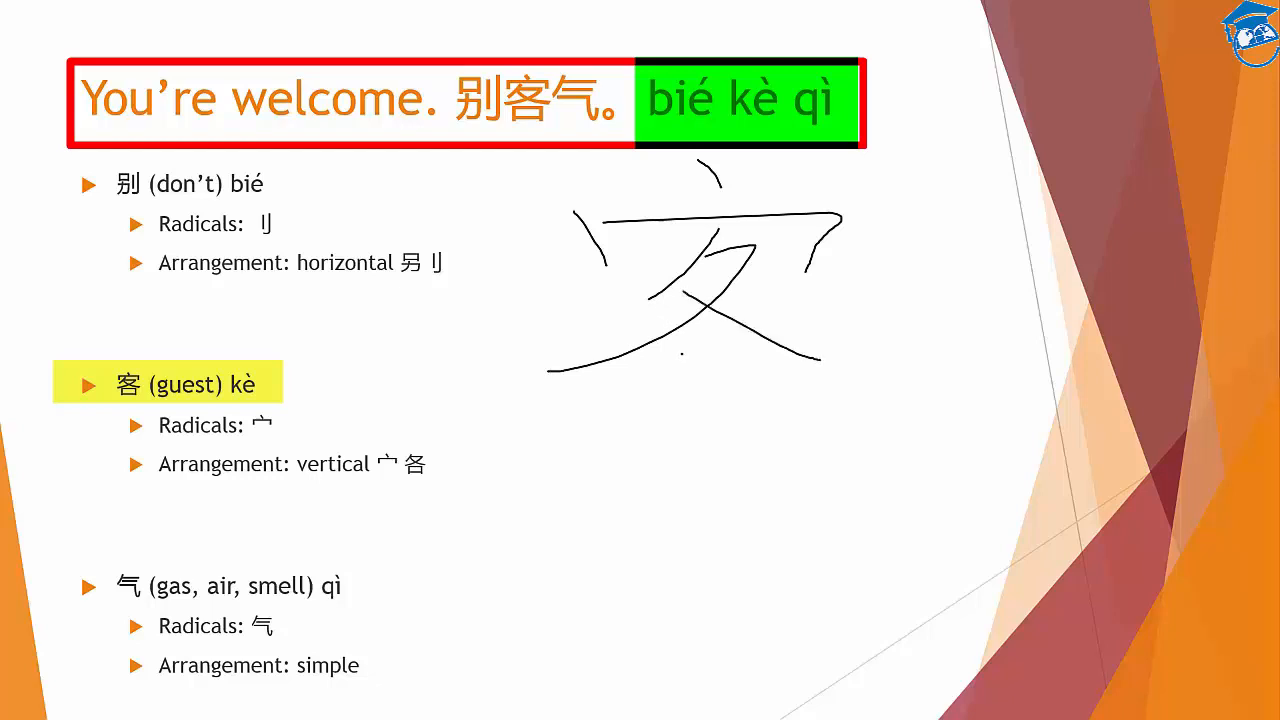
drag(670, 345, 660, 405)
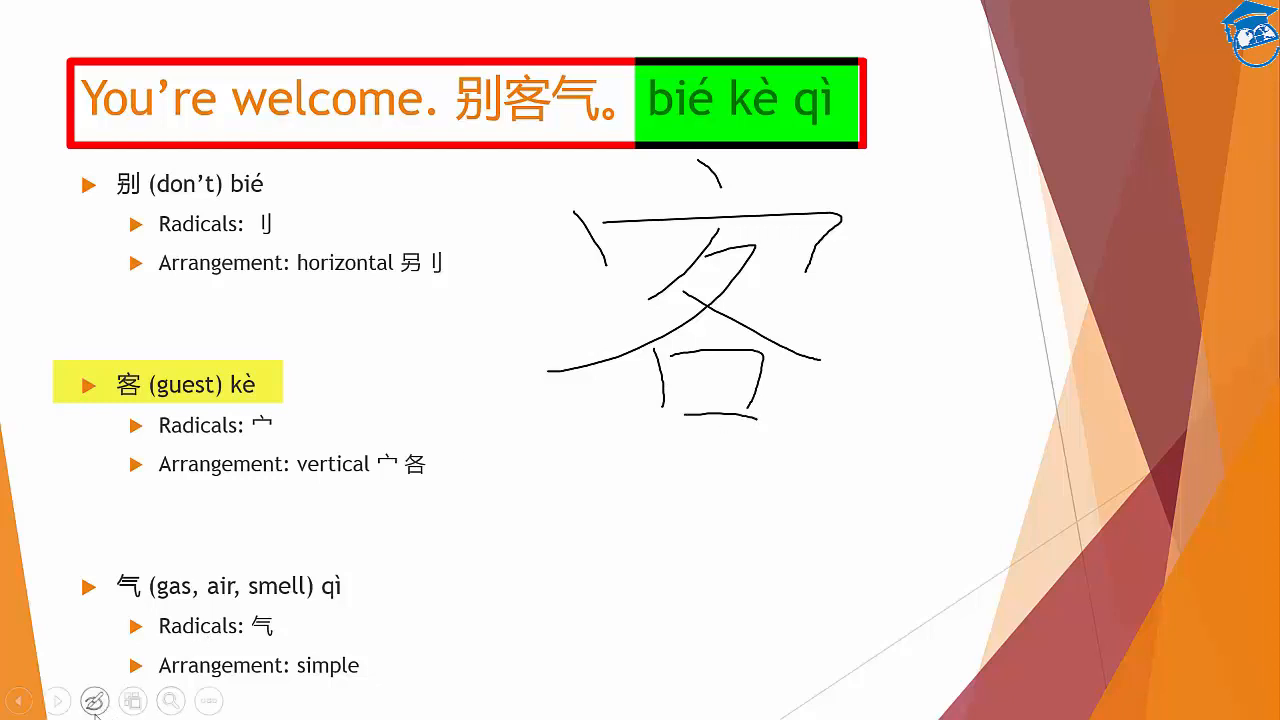
Step: Erase 客, handwrite 气 in three ink strokes, and bring up the pen options
click(94, 700)
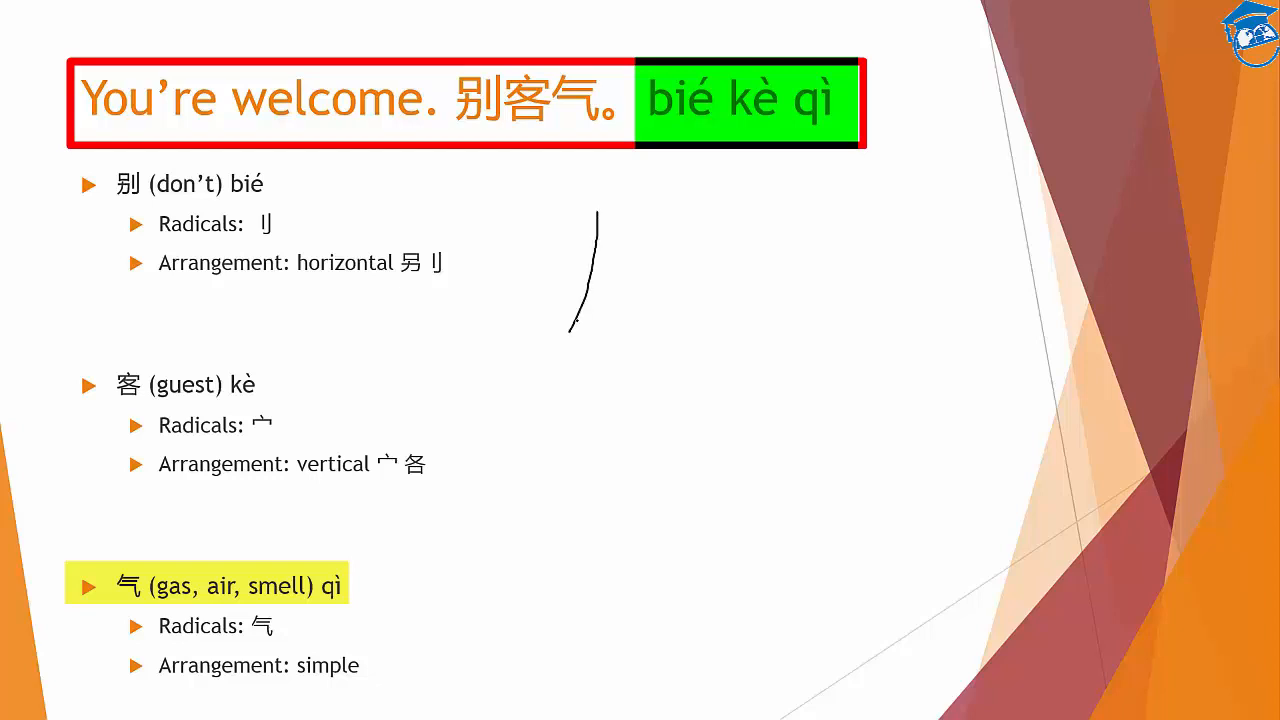
drag(595, 265, 675, 262)
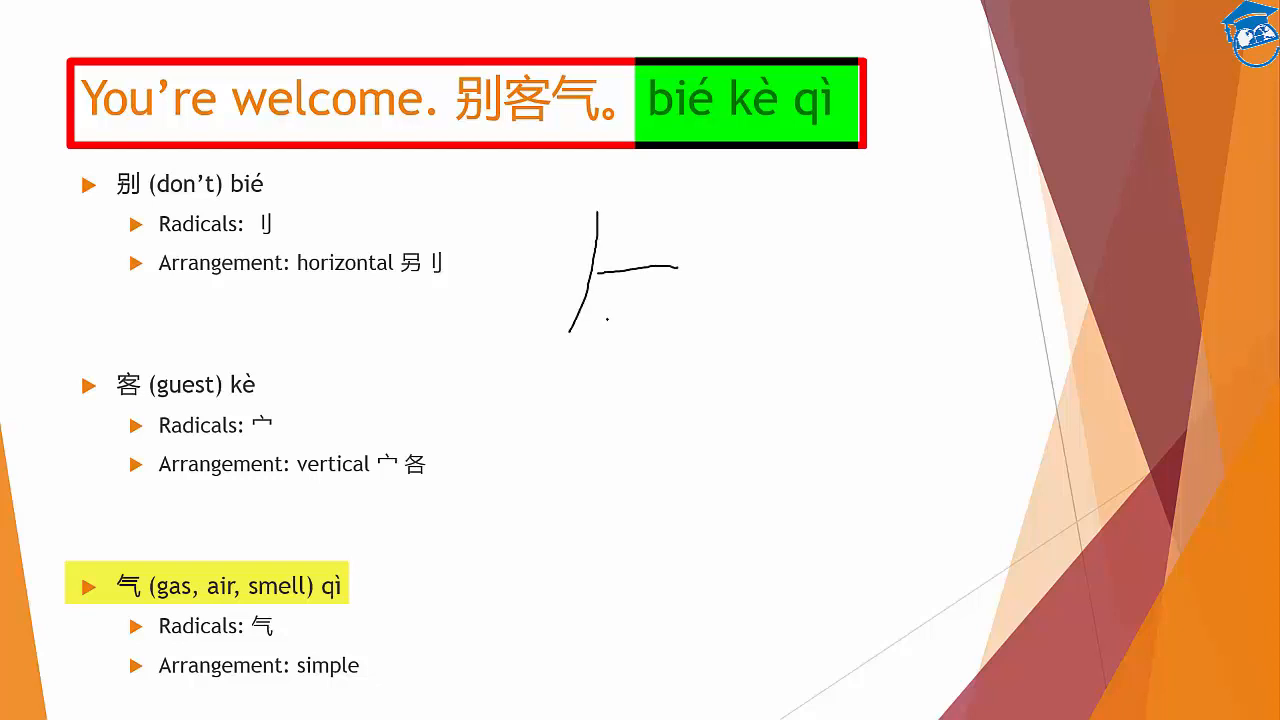
drag(605, 318, 688, 315)
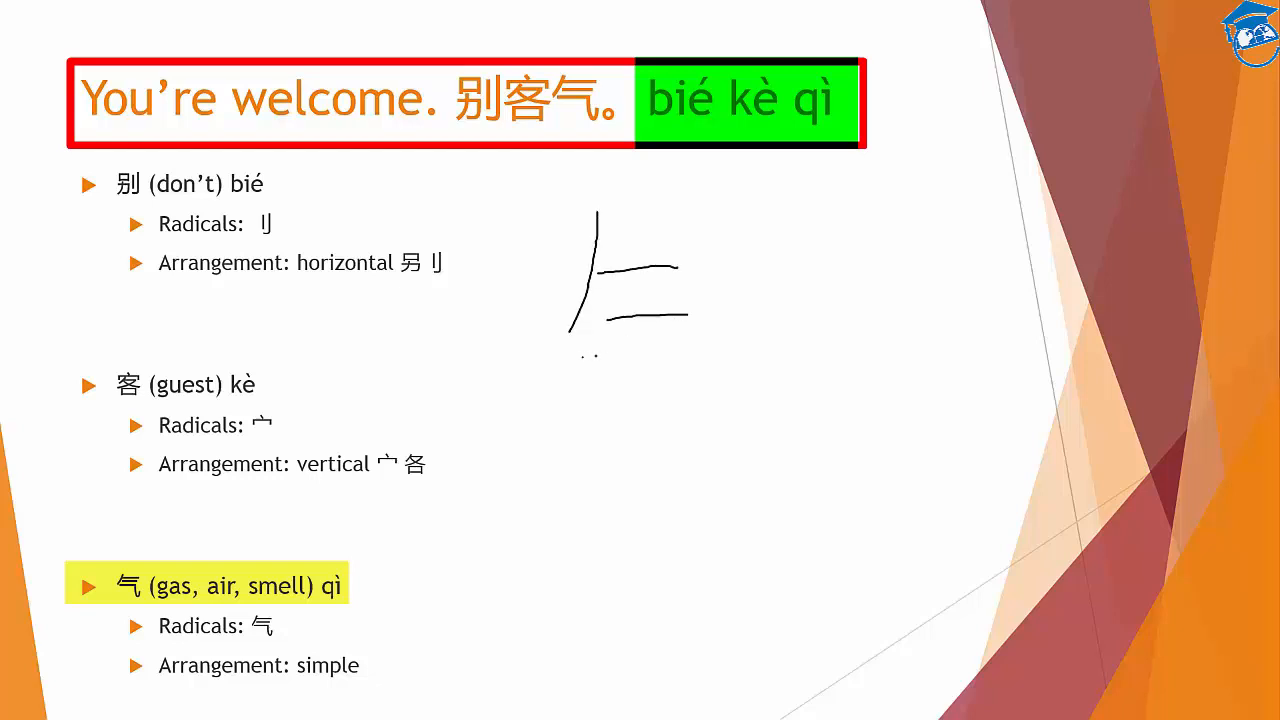
drag(590, 350, 760, 480)
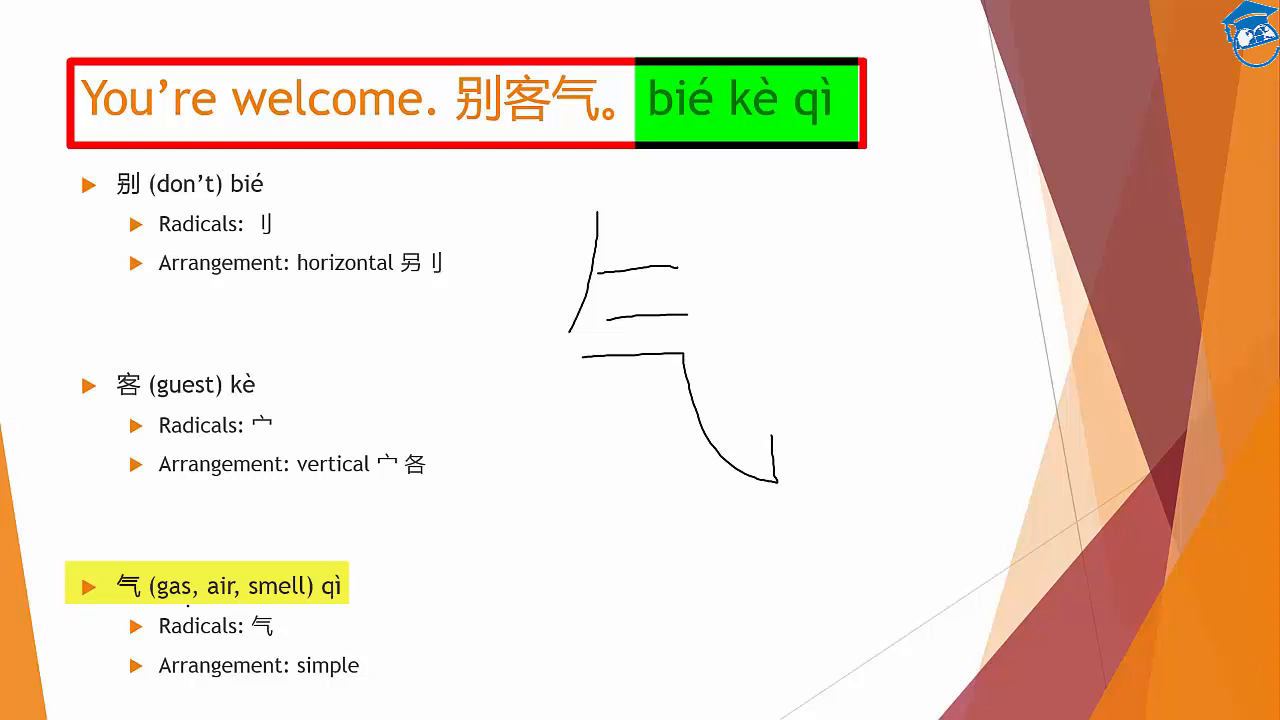
click(94, 700)
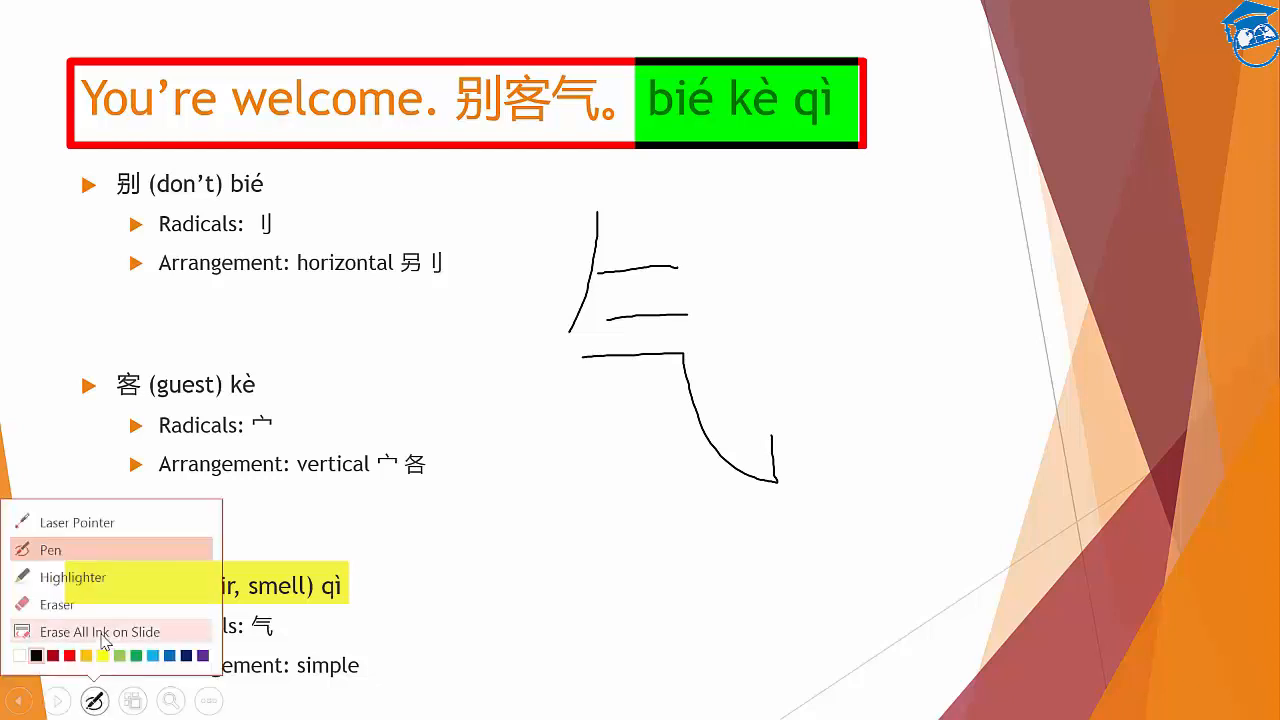
click(99, 631)
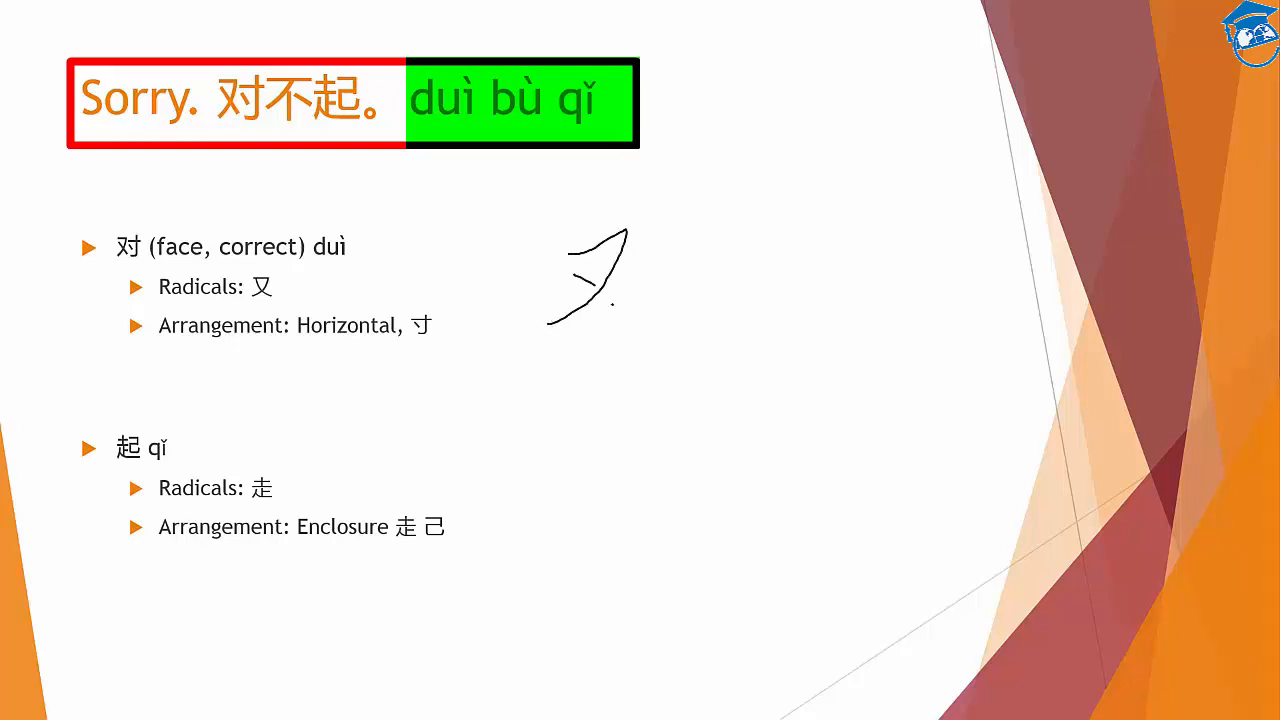
Step: Finish the 又 part of 对 and ink its next stroke
drag(625, 232, 720, 225)
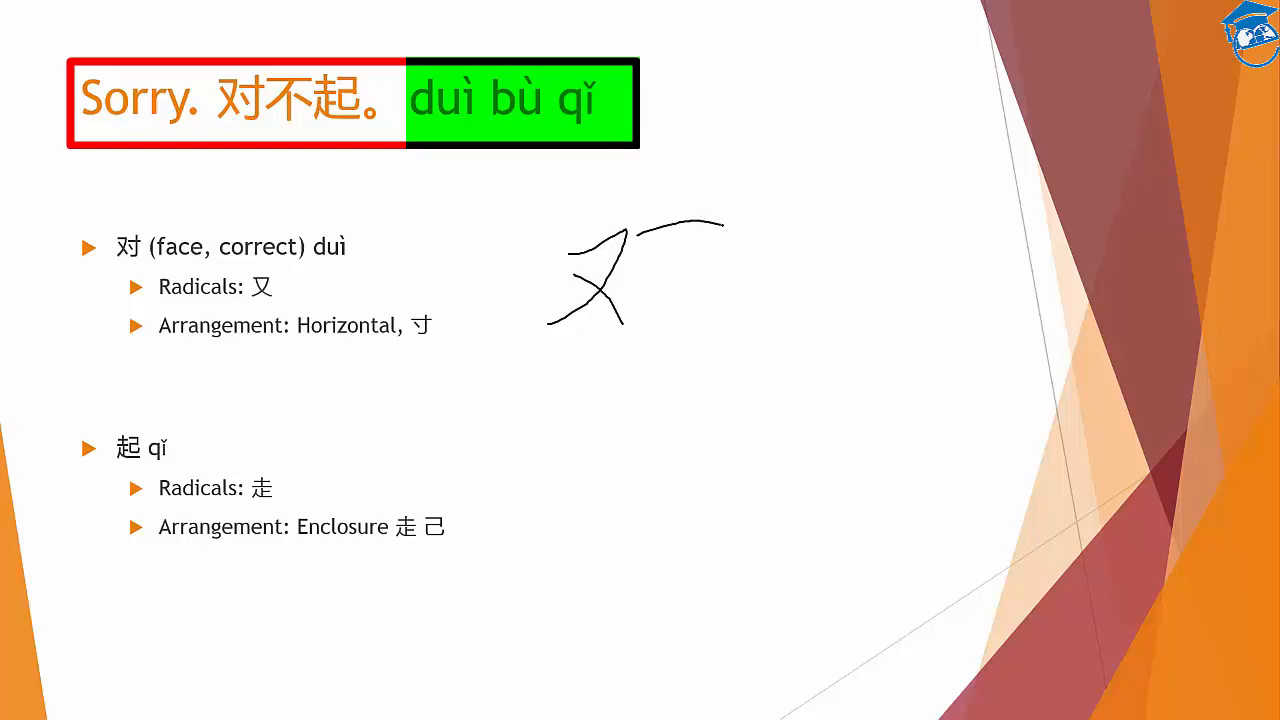
drag(698, 155, 688, 378)
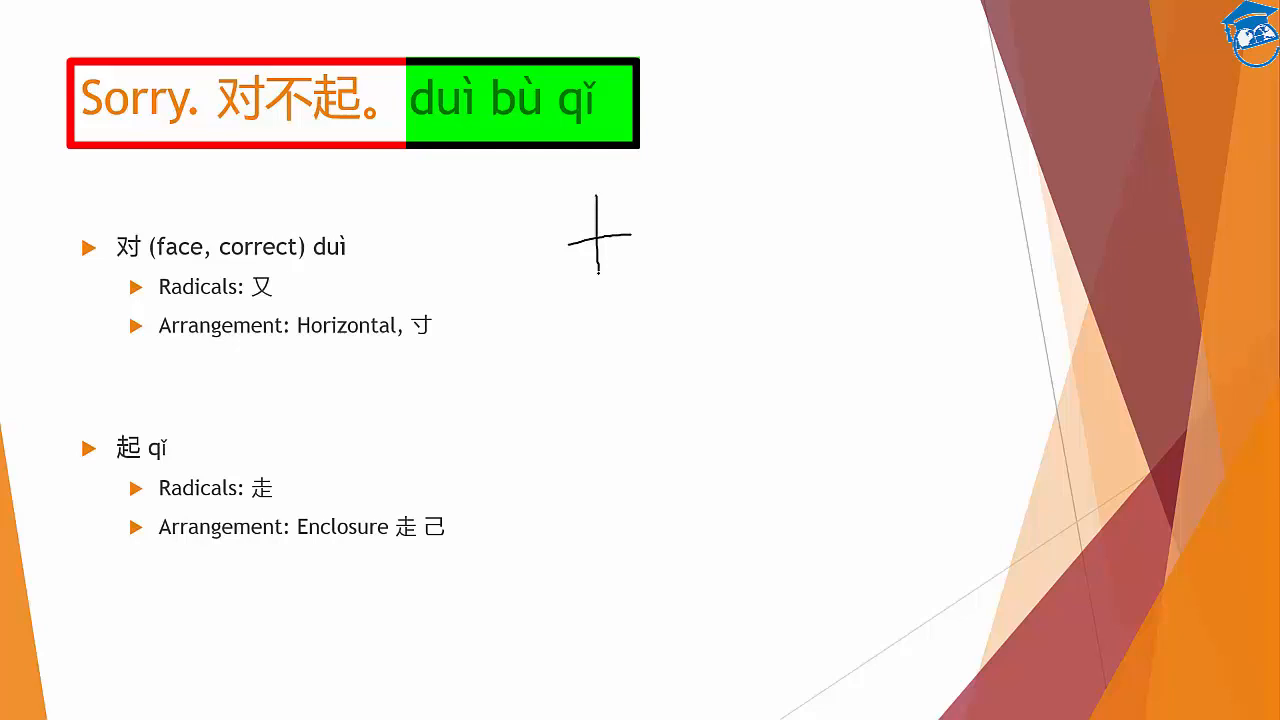
Step: Finish inking 起, clear the ink, and move to the See you 再见 slide
drag(537, 278, 660, 272)
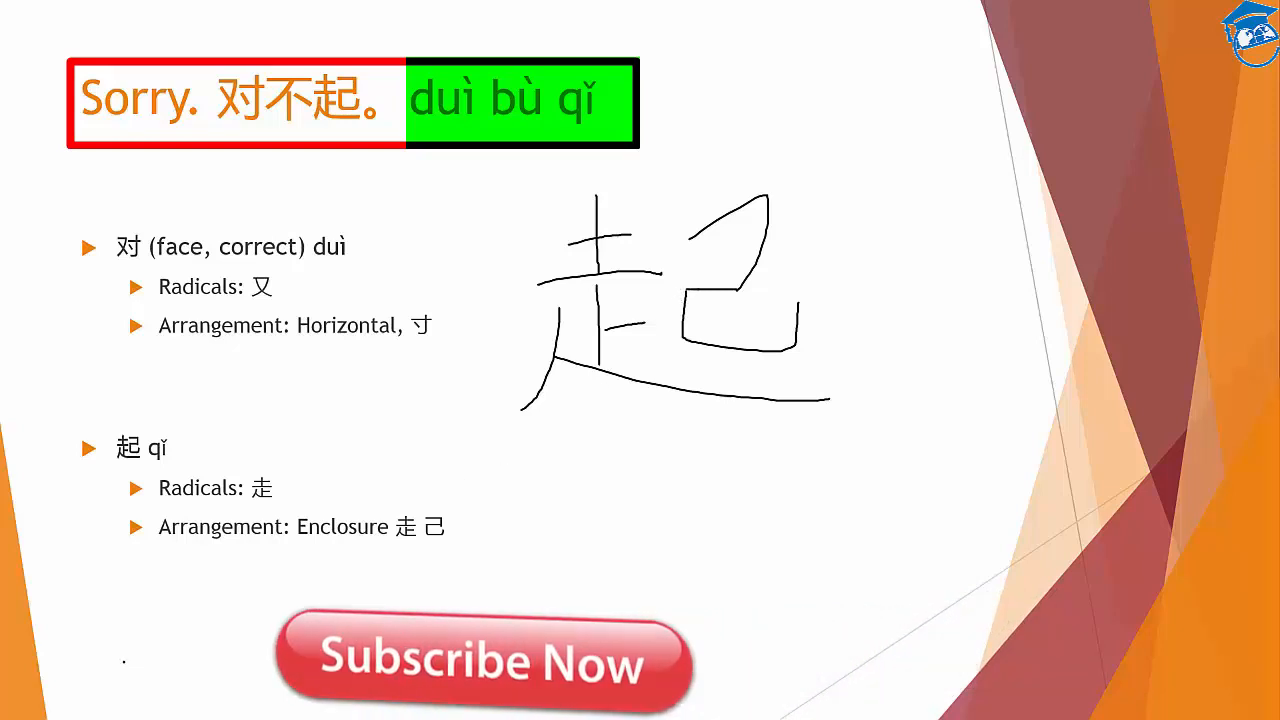
click(94, 700)
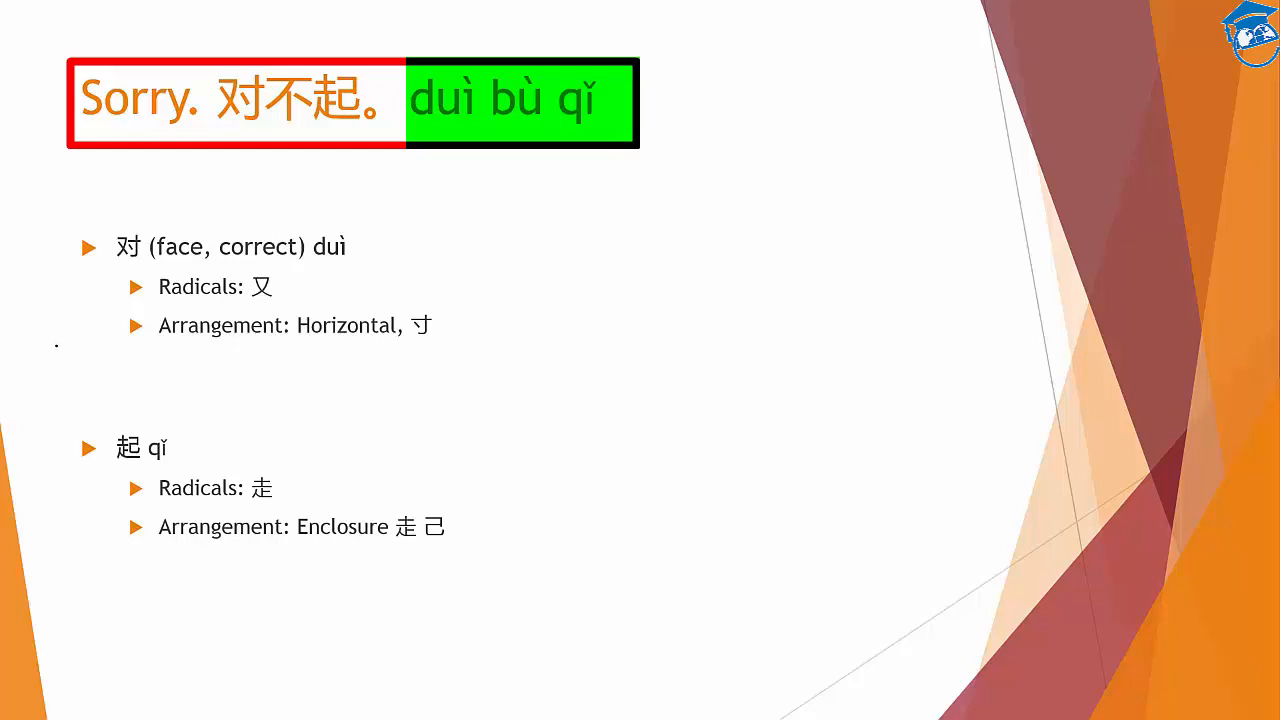
key(right)
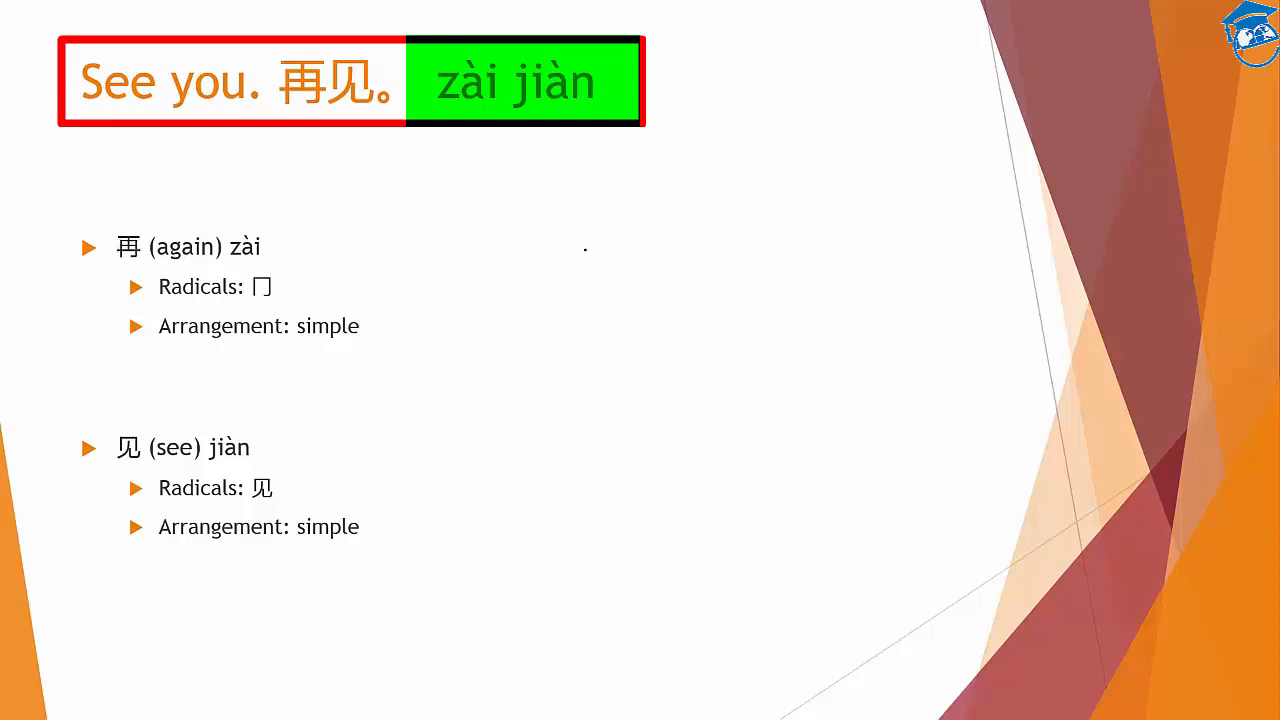
Step: Handwrite 再 in ink, including its long horizontal stroke, then erase all ink
drag(570, 162, 650, 148)
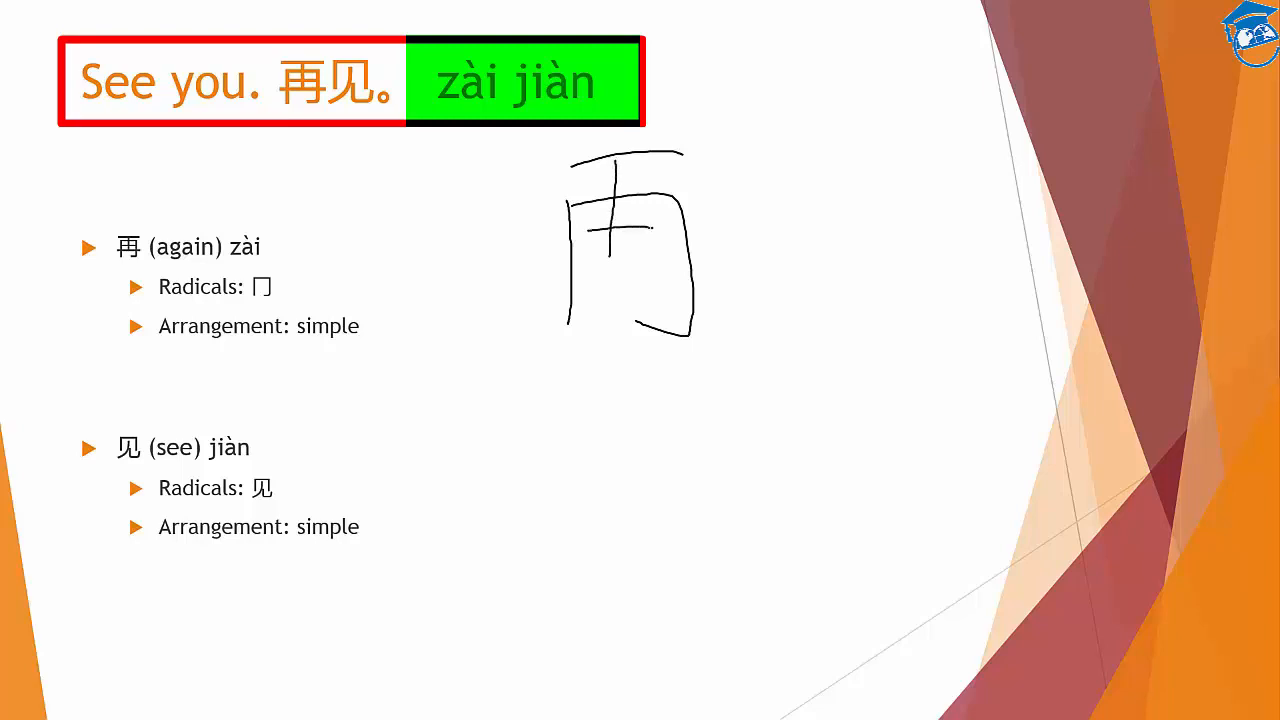
drag(523, 271, 836, 278)
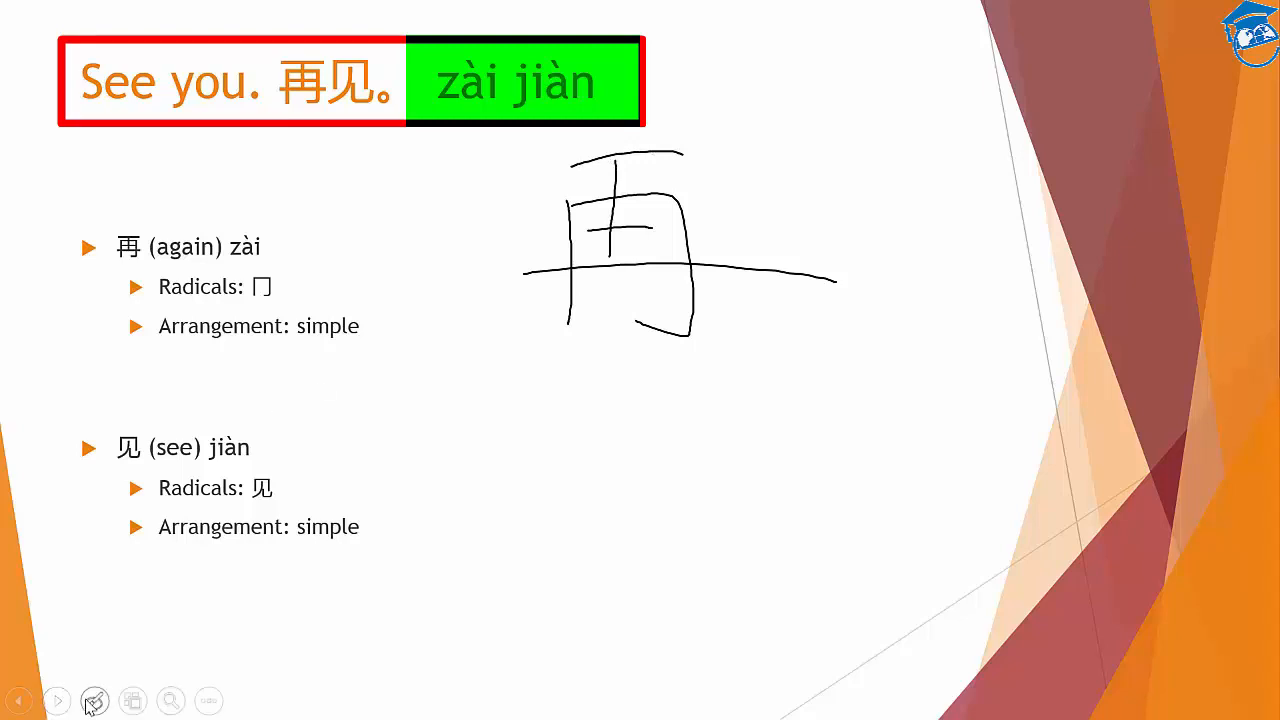
click(94, 700)
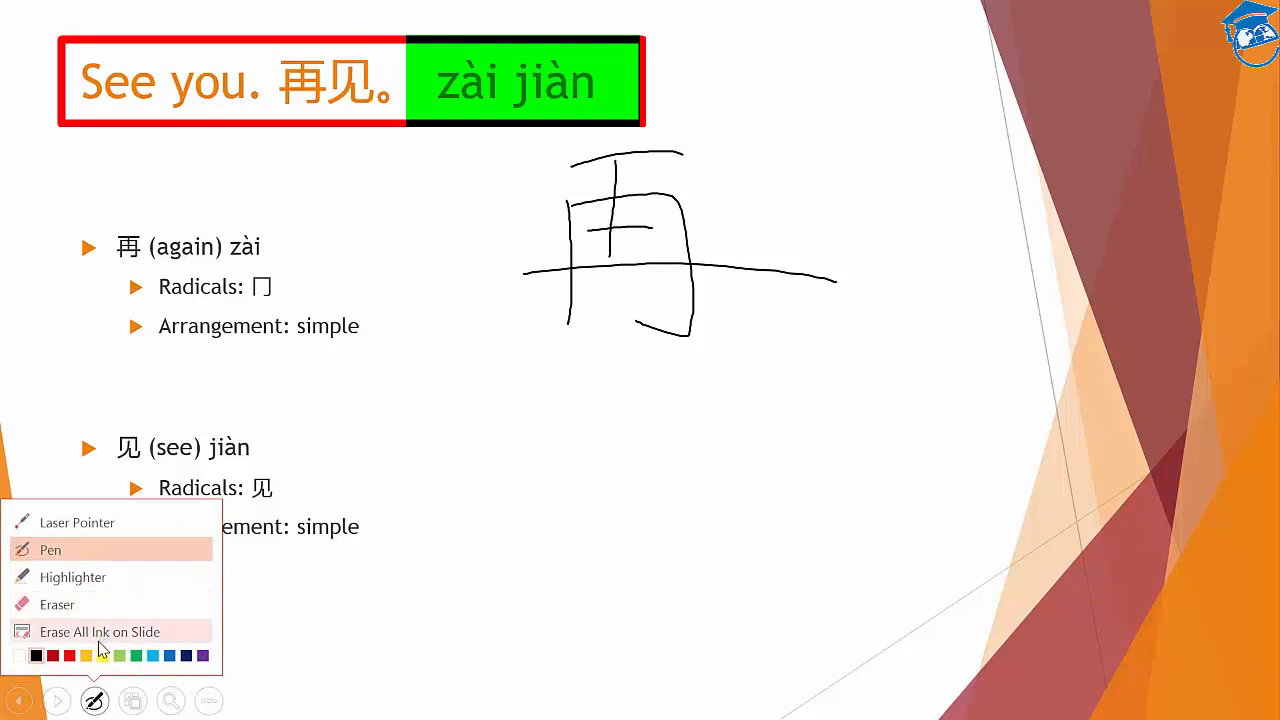
click(100, 631)
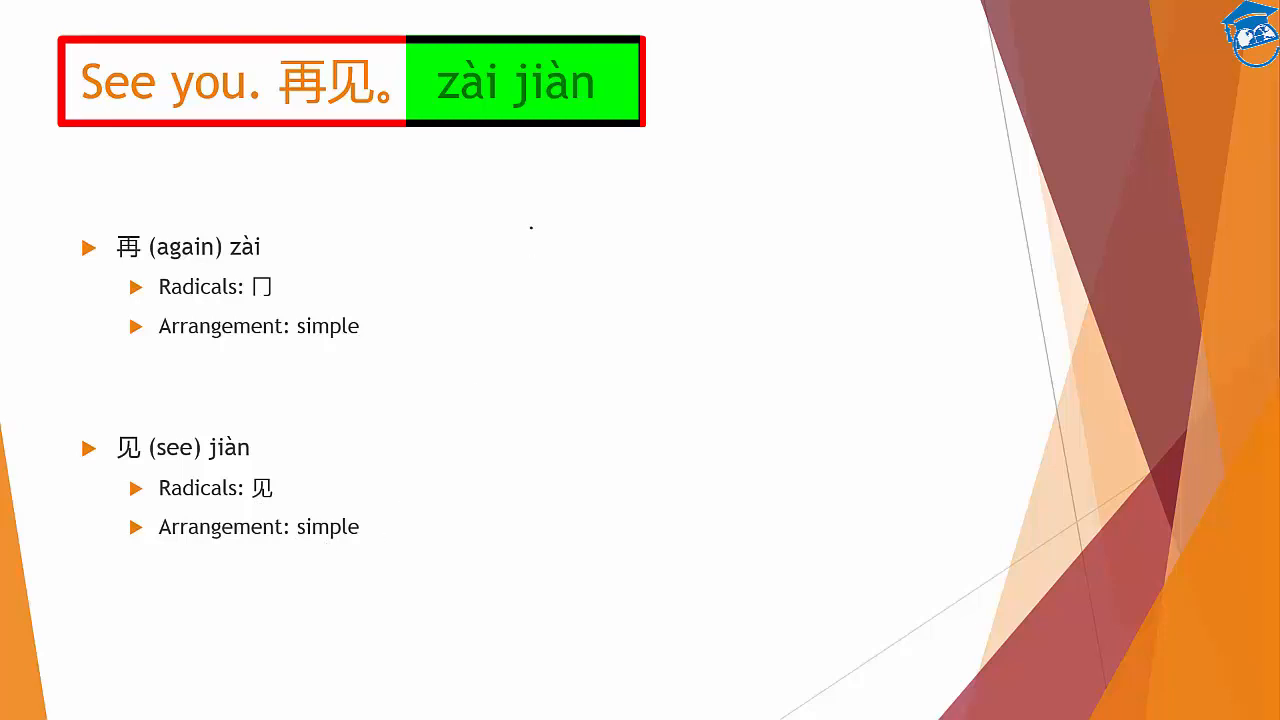
Step: Handwrite 见 in ink, then wipe it with Erase All Ink on Slide
drag(530, 230, 528, 355)
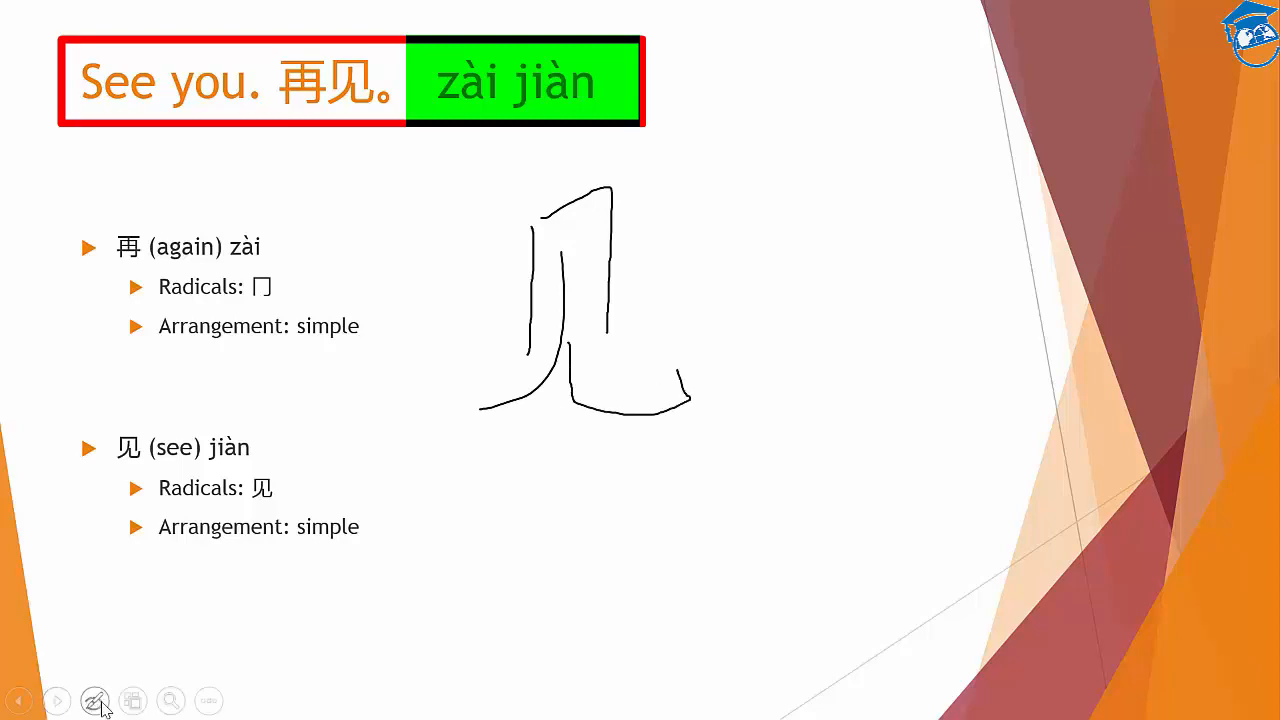
click(94, 700)
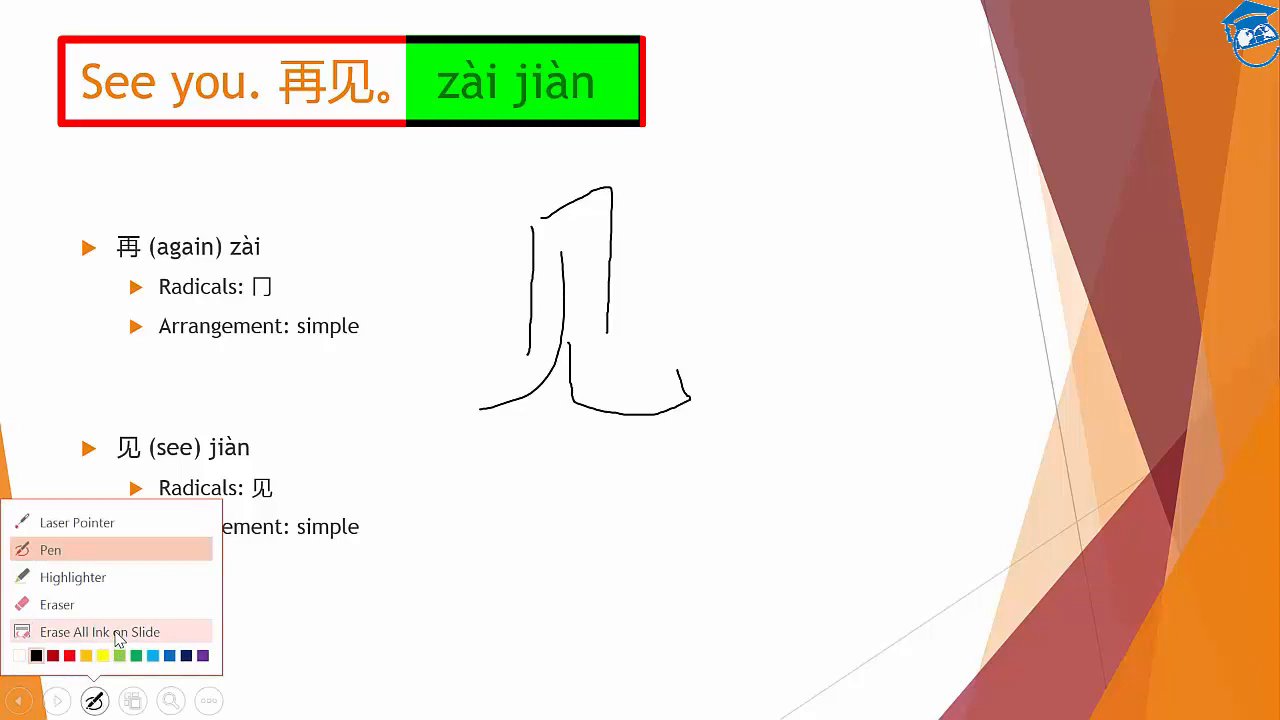
click(100, 631)
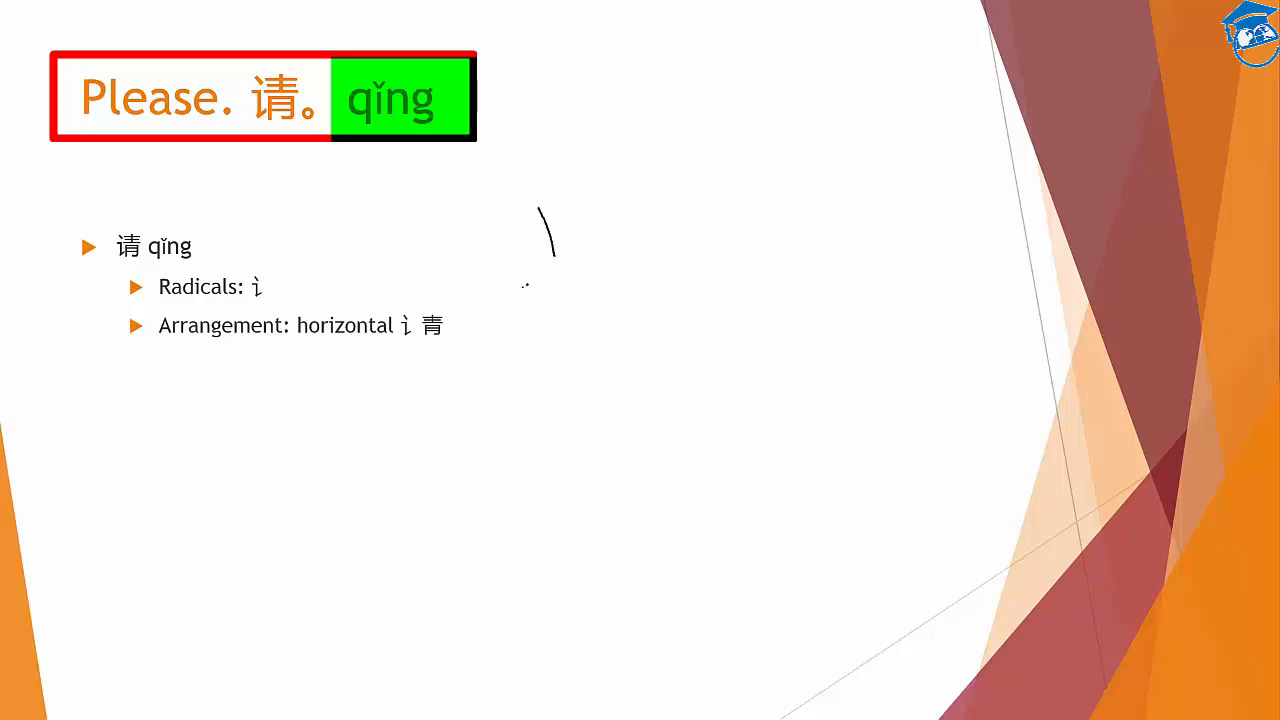
Step: Handwrite 请 in five ink strokes, radical then 青, and open the pen menu
drag(540, 270, 545, 420)
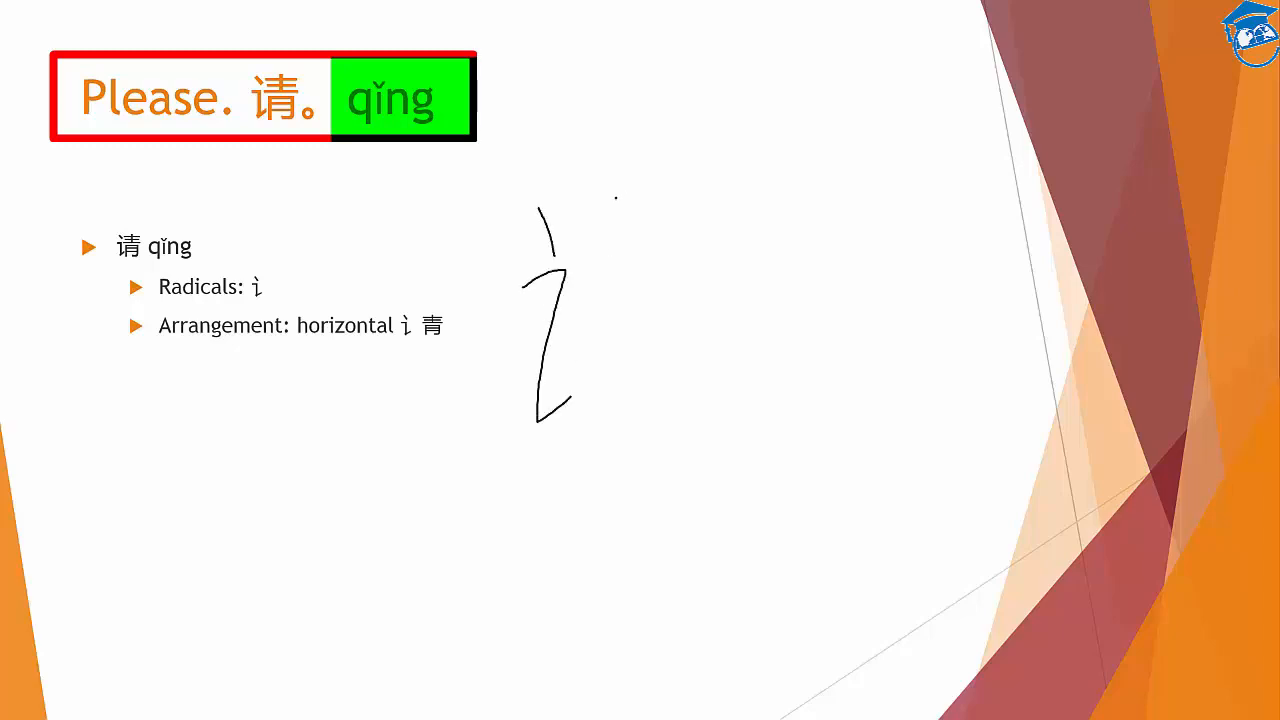
drag(620, 190, 690, 230)
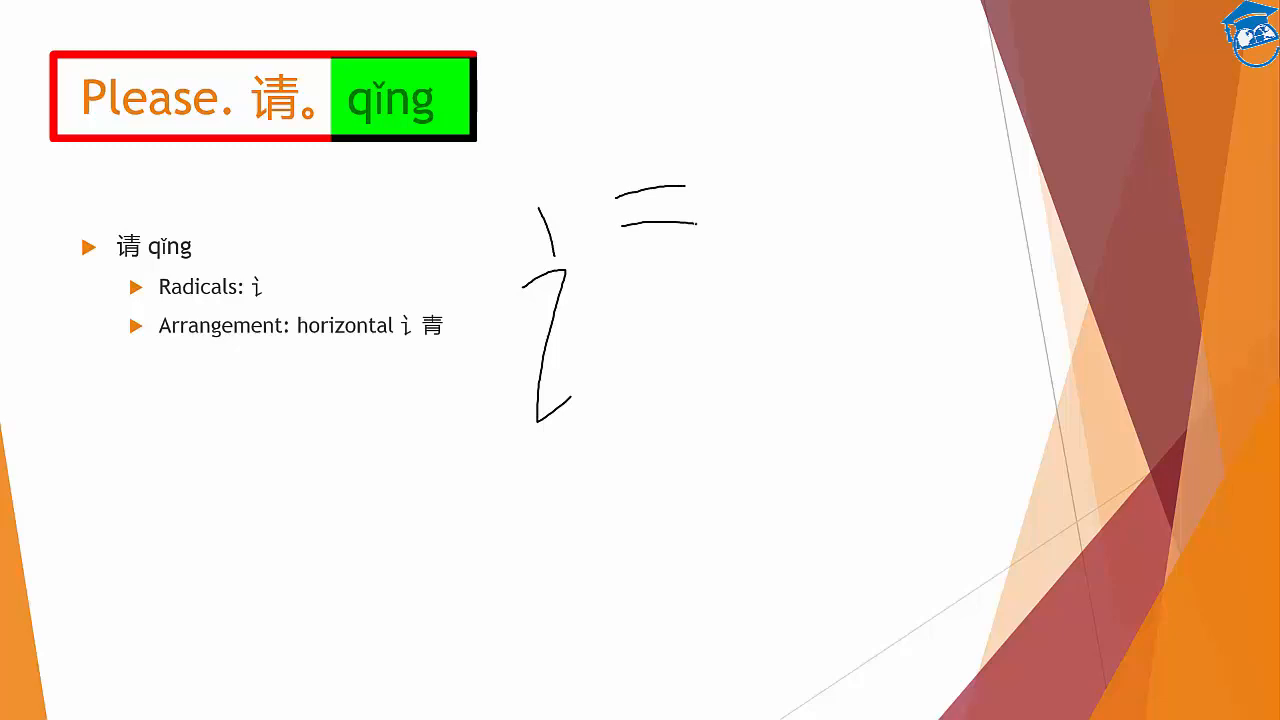
drag(657, 135, 648, 265)
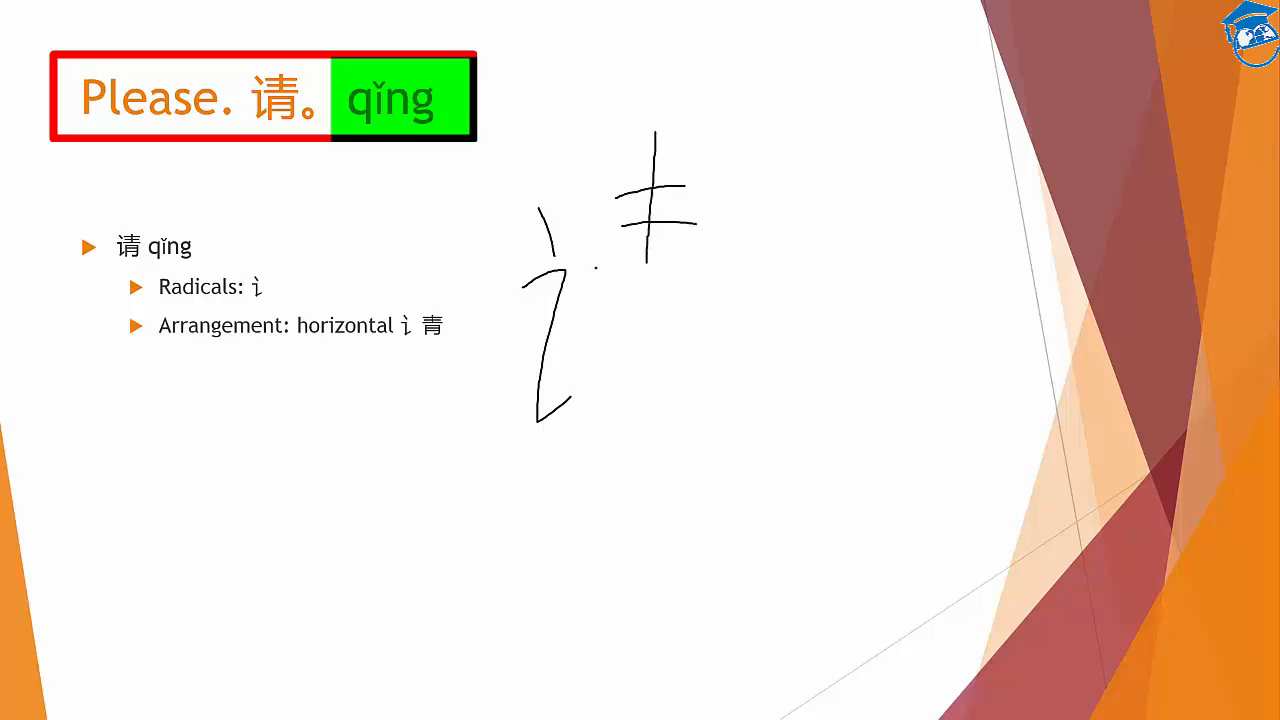
drag(578, 275, 730, 268)
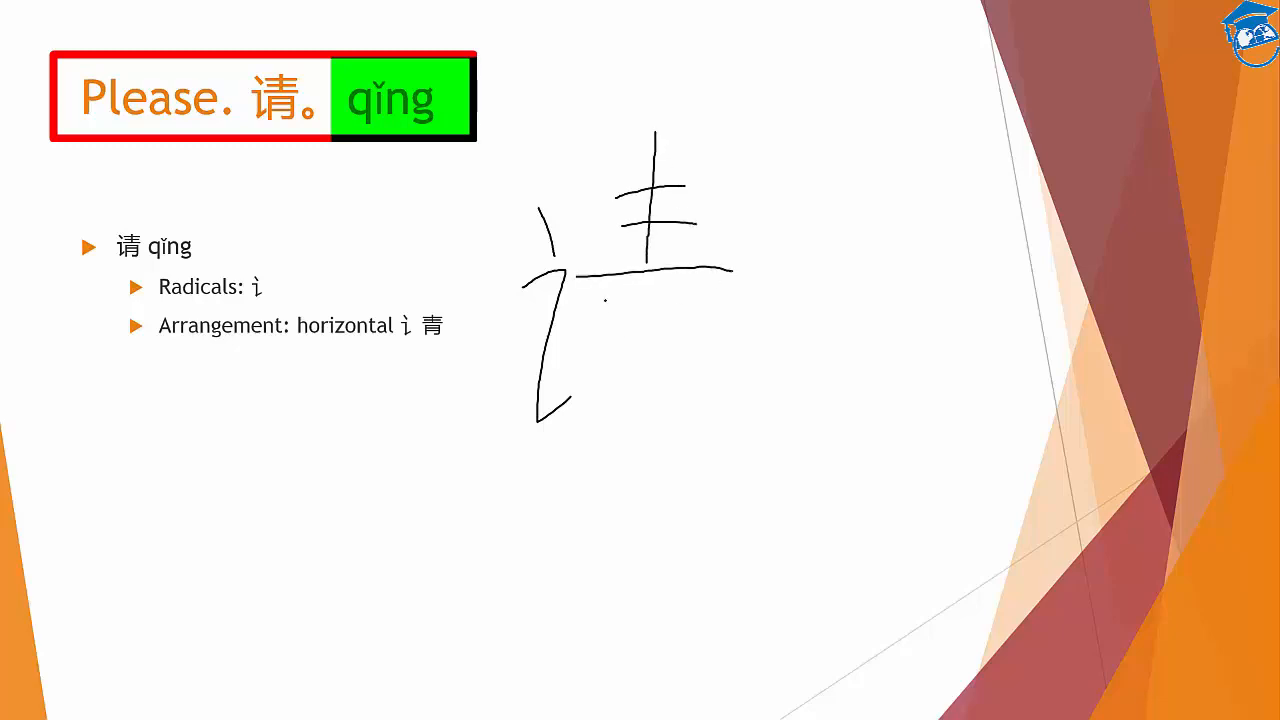
drag(600, 290, 595, 420)
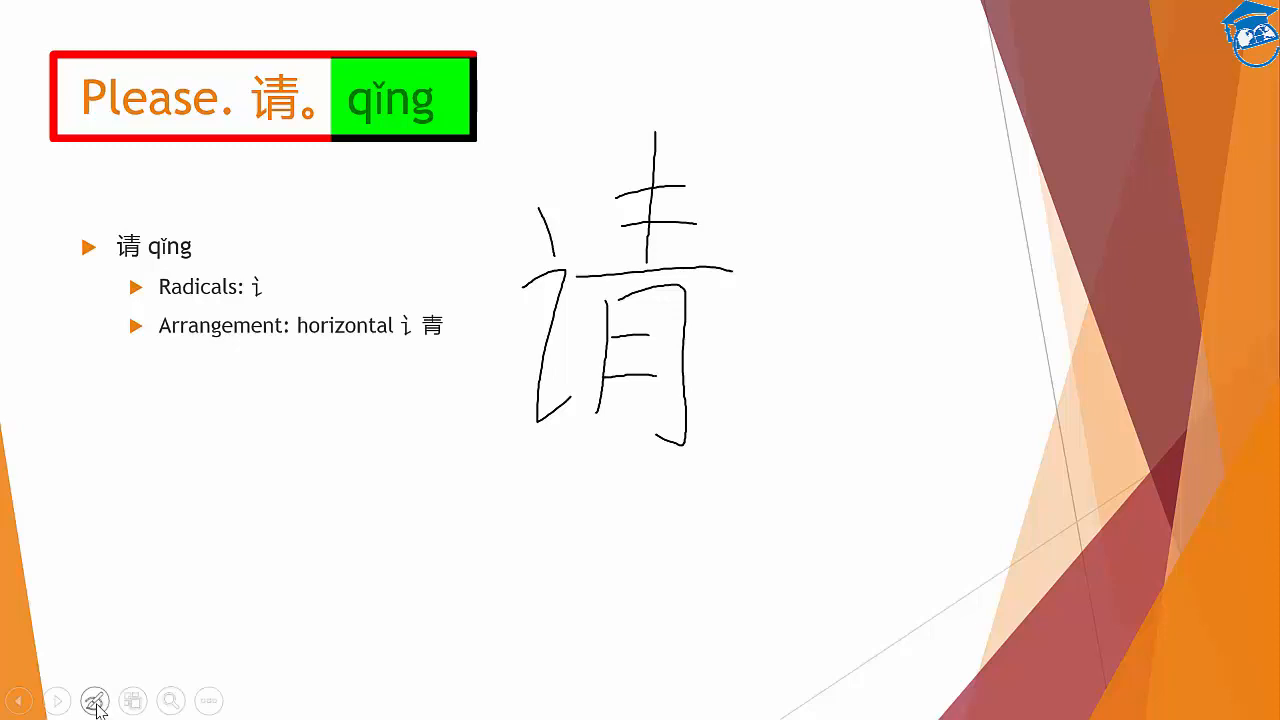
click(94, 700)
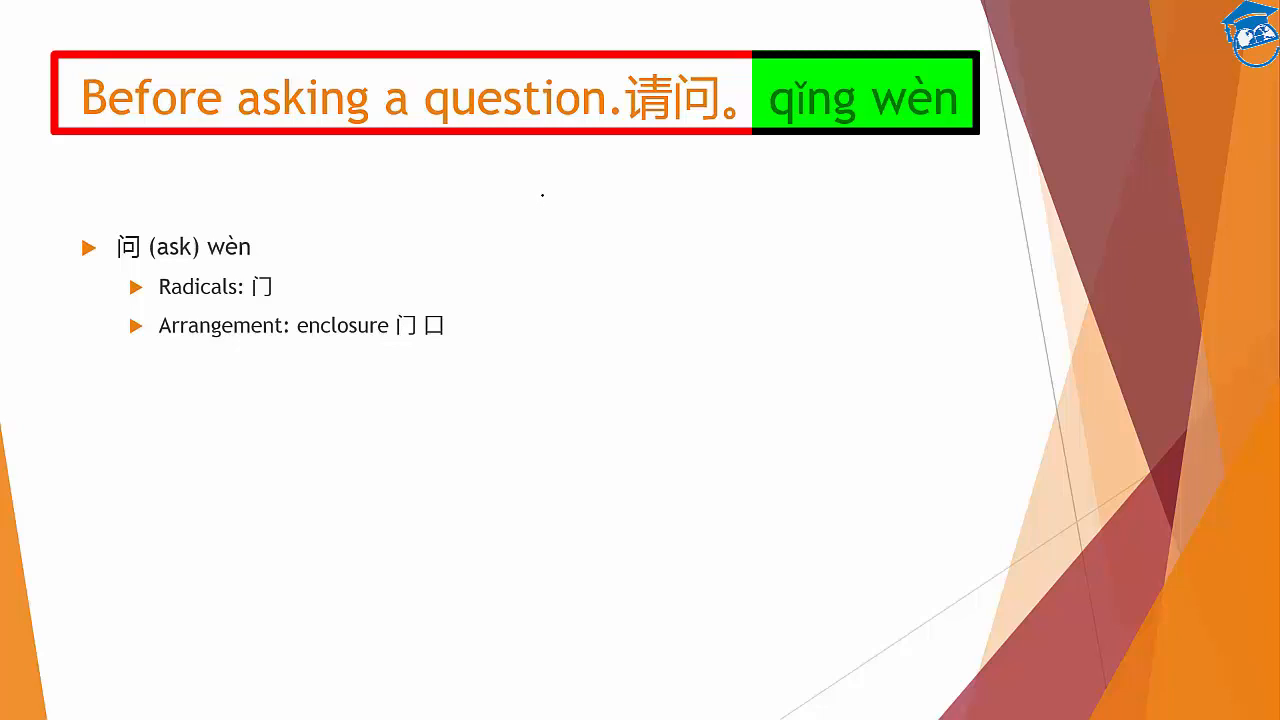
Step: Handwrite 问 as the 门 enclosure with 口 inside, then open the pen menu
drag(538, 192, 570, 227)
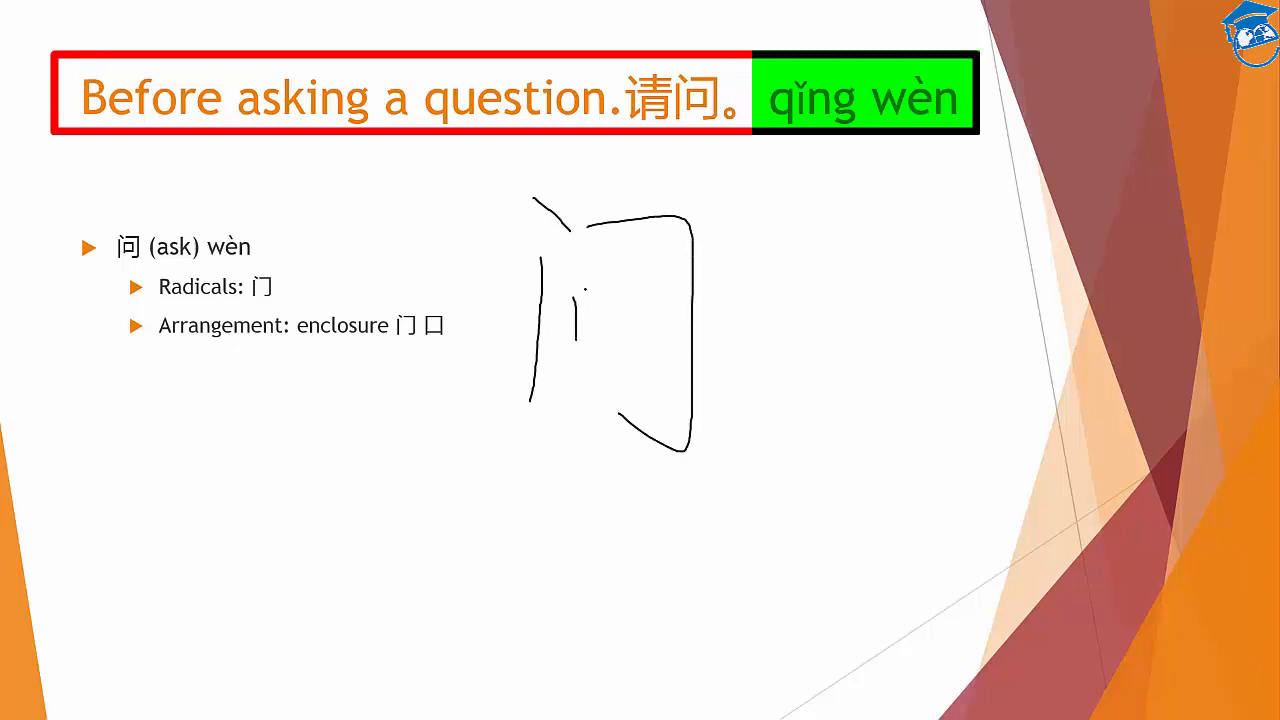
drag(590, 290, 650, 330)
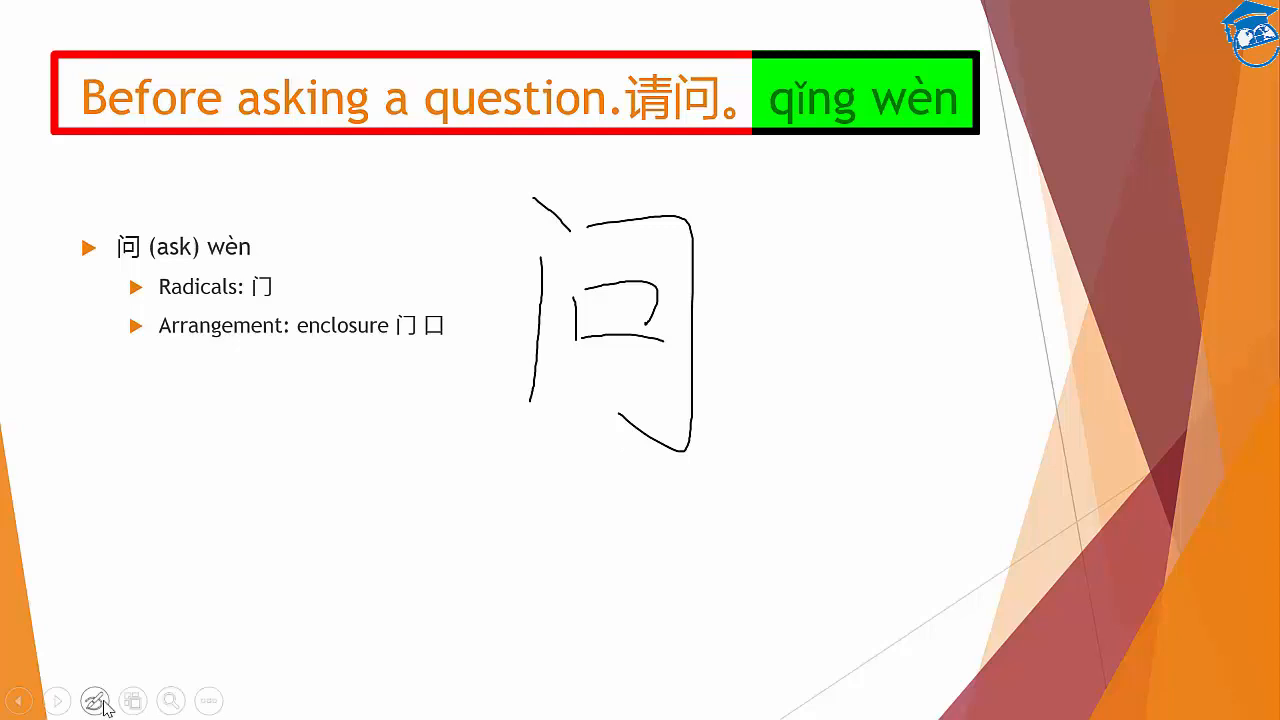
click(93, 700)
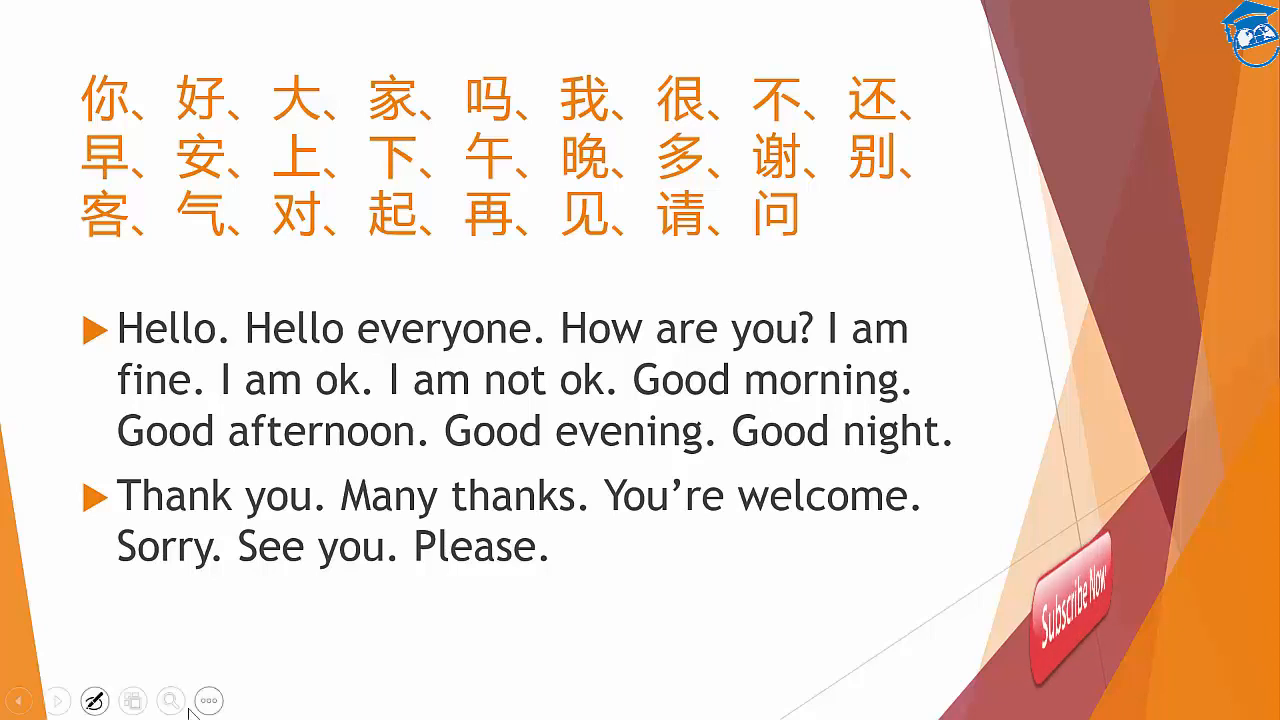
Step: Advance from the character and phrase recap to the closing Thank You slide
click(57, 699)
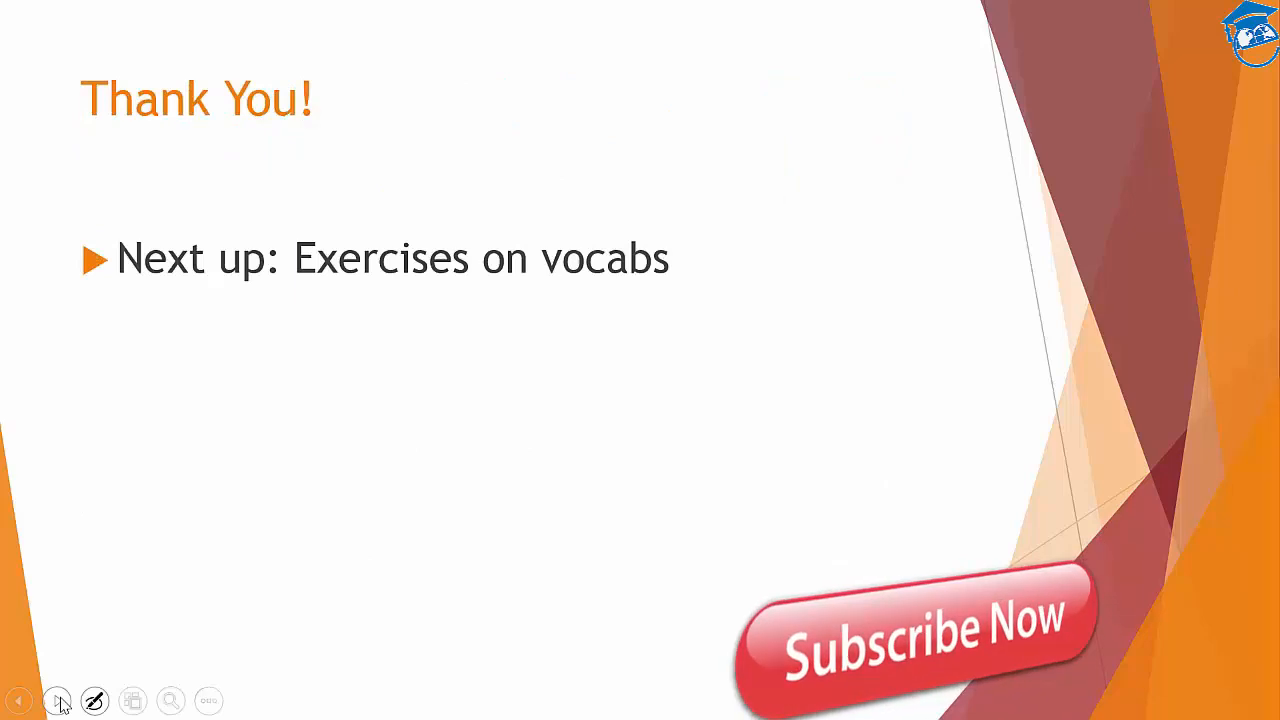